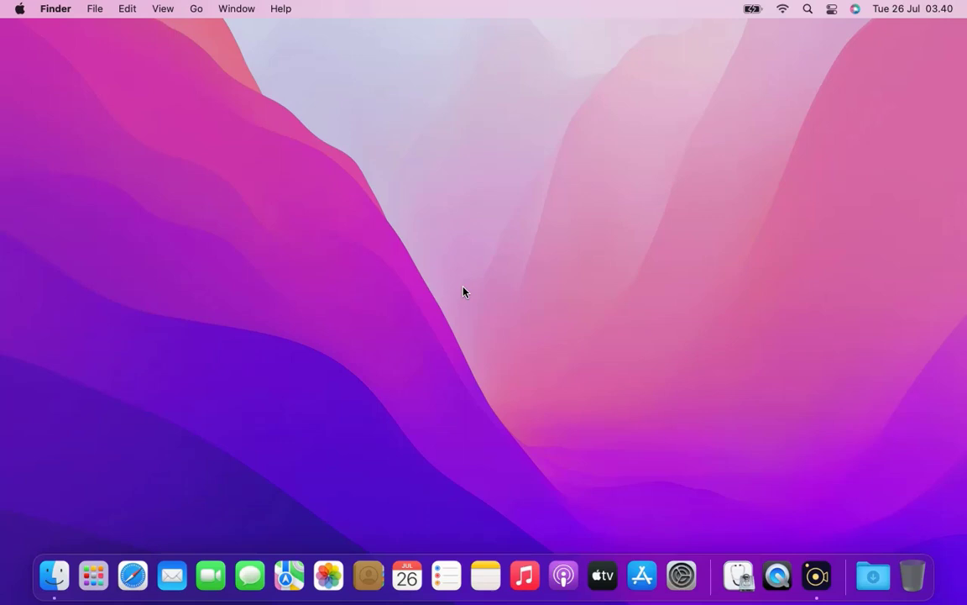
mouse_move(473, 119)
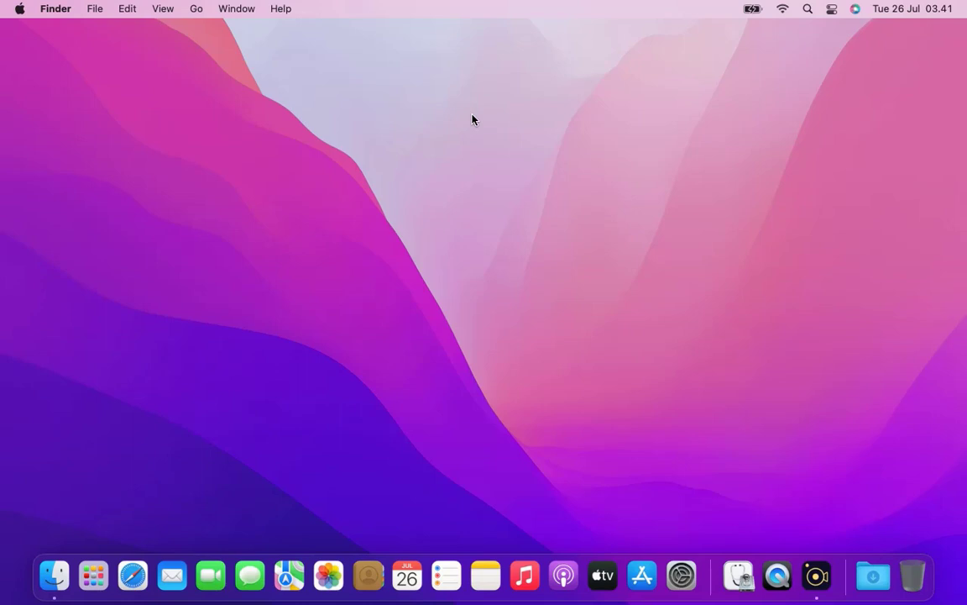
mouse_move(175, 530)
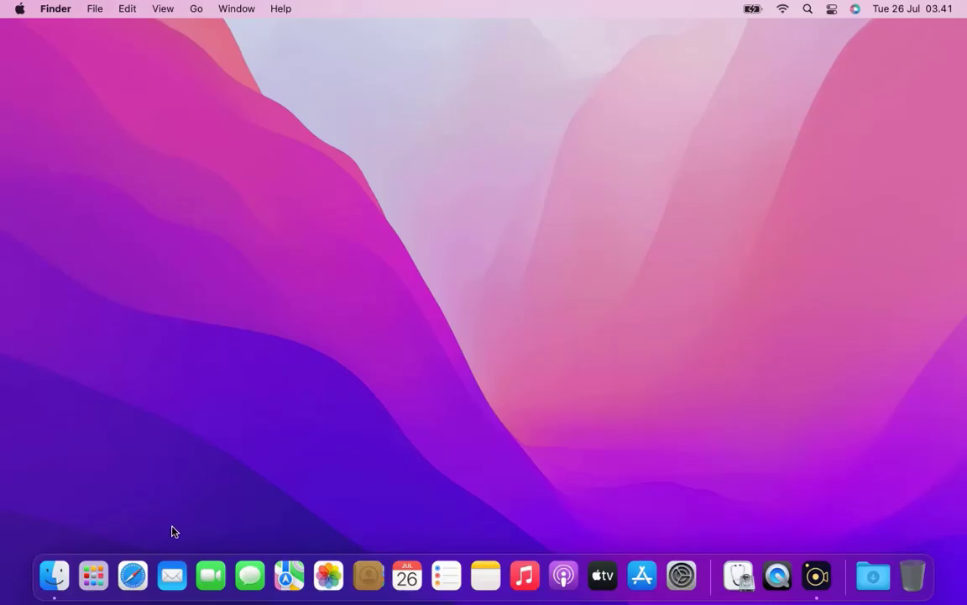
Search Google for 'virtualbox' in Safari and follow the Oracle VM VirtualBox result.
left_click(131, 575)
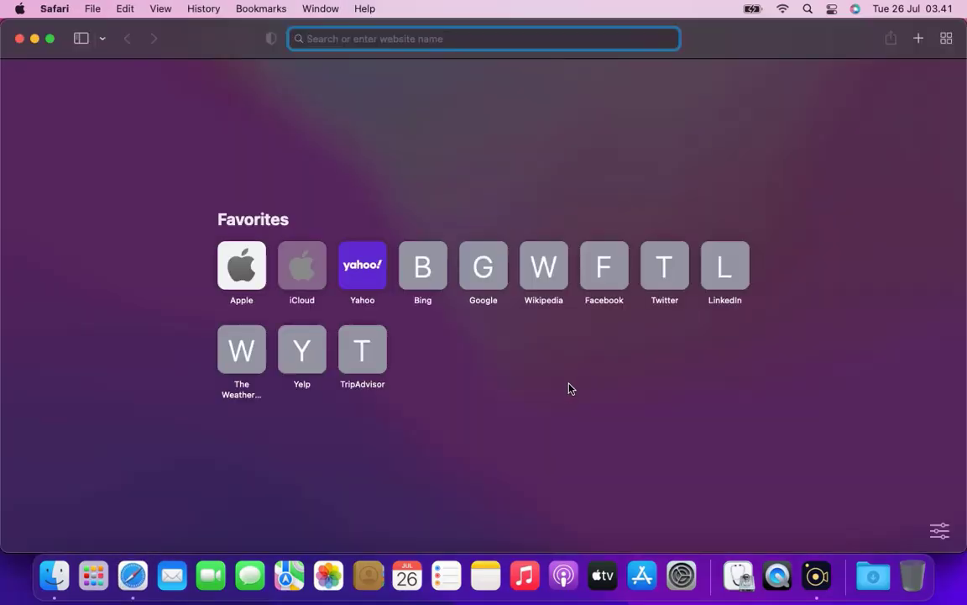
left_click(483, 265)
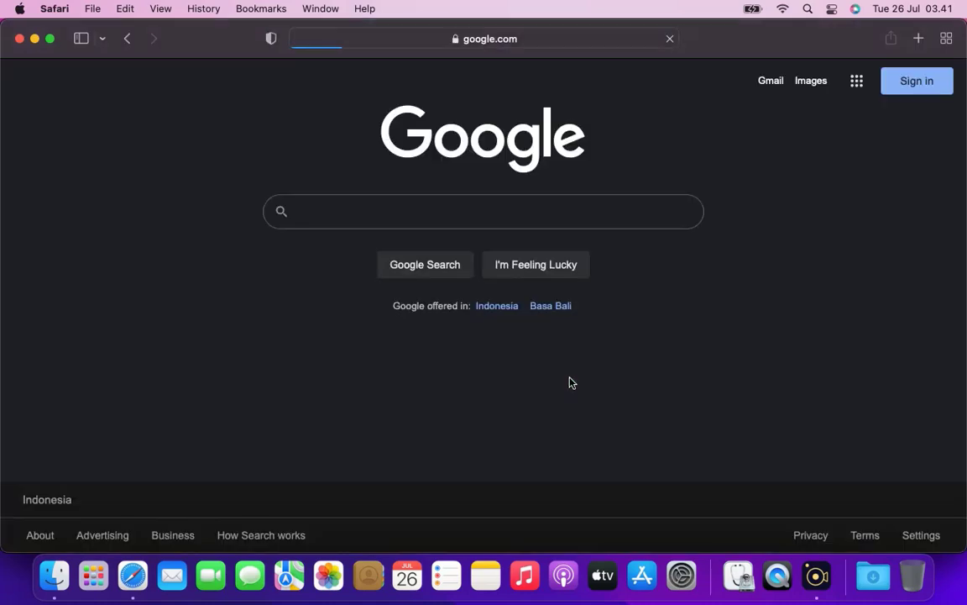
left_click(484, 212)
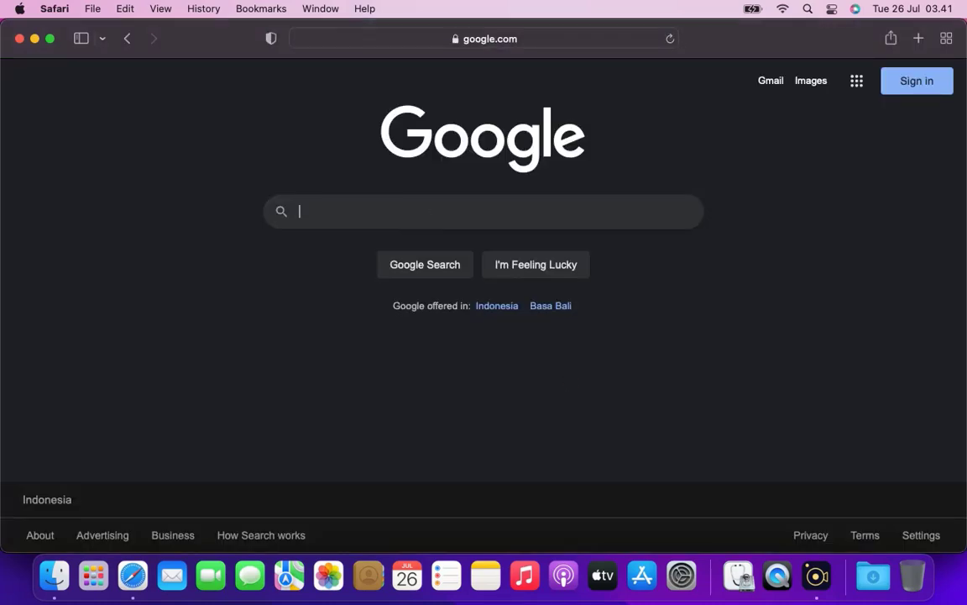
type("virtu")
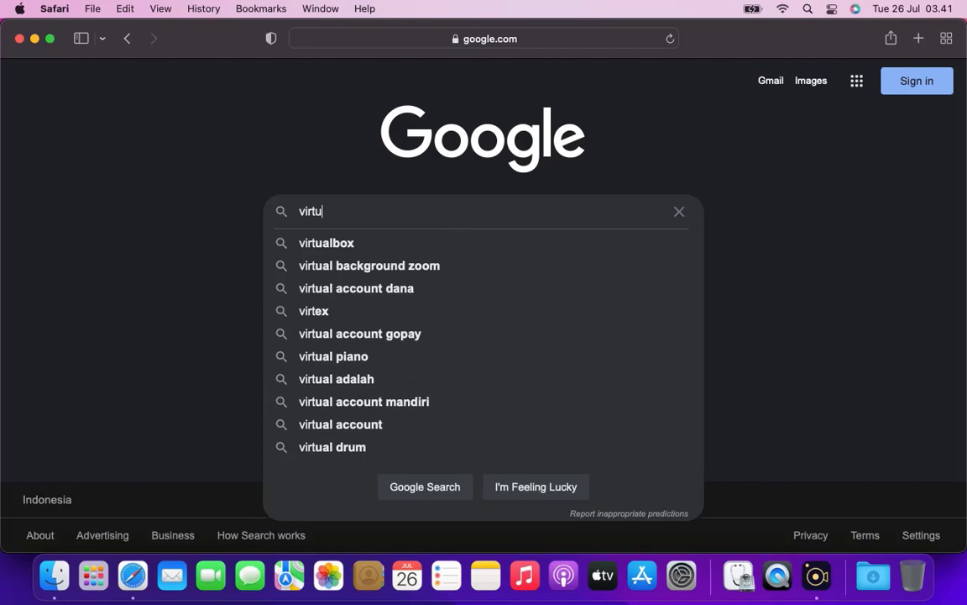
type("albox")
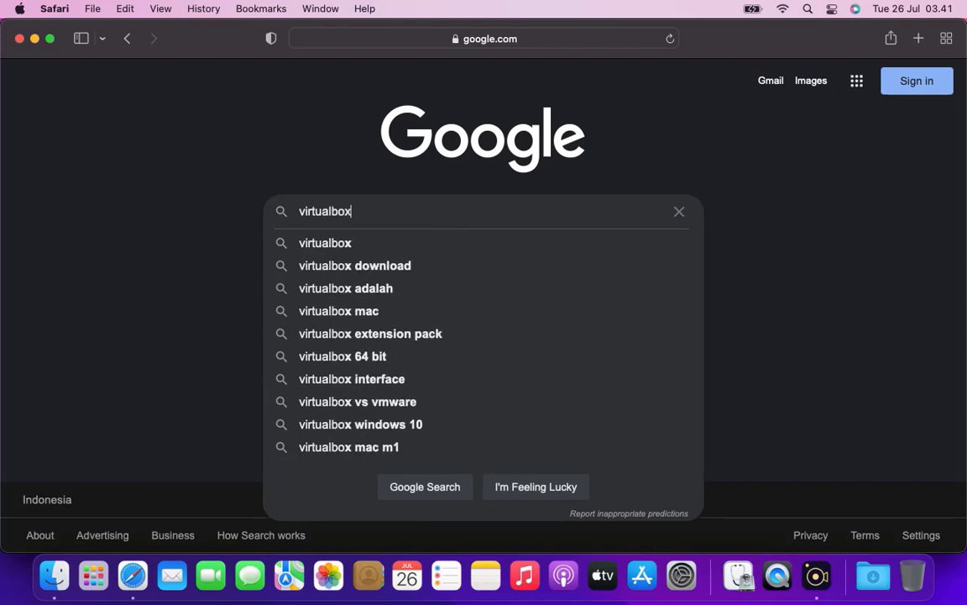
key("Return")
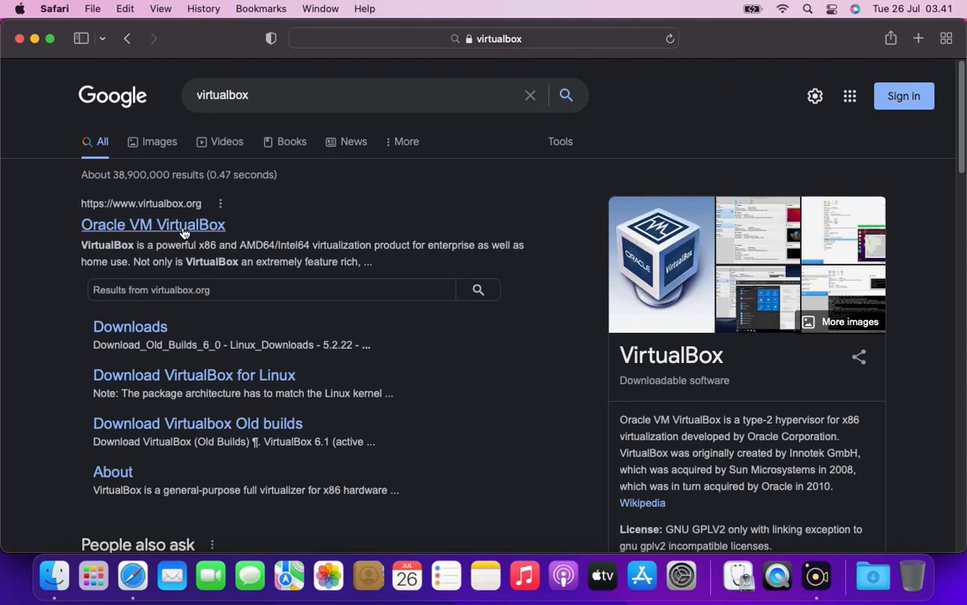
left_click(153, 225)
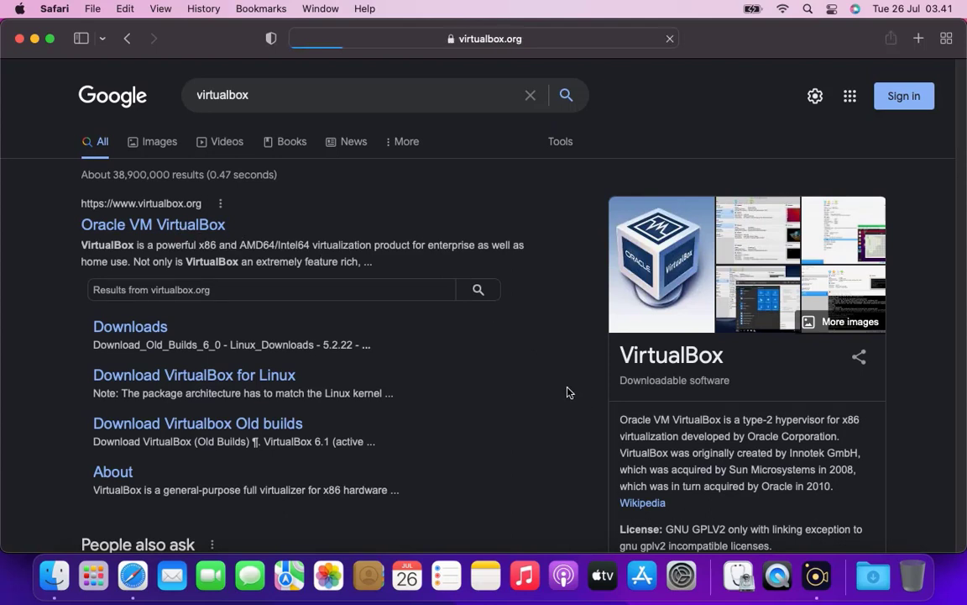
Download the VirtualBox 6.1 OS X hosts package and allow downloads from virtualbox.org.
left_click(153, 225)
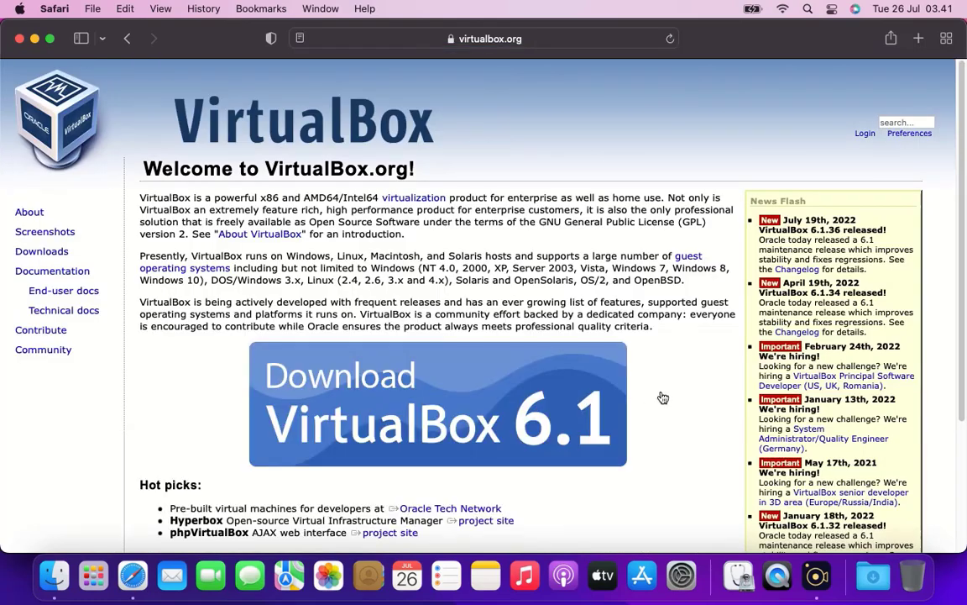
left_click(437, 403)
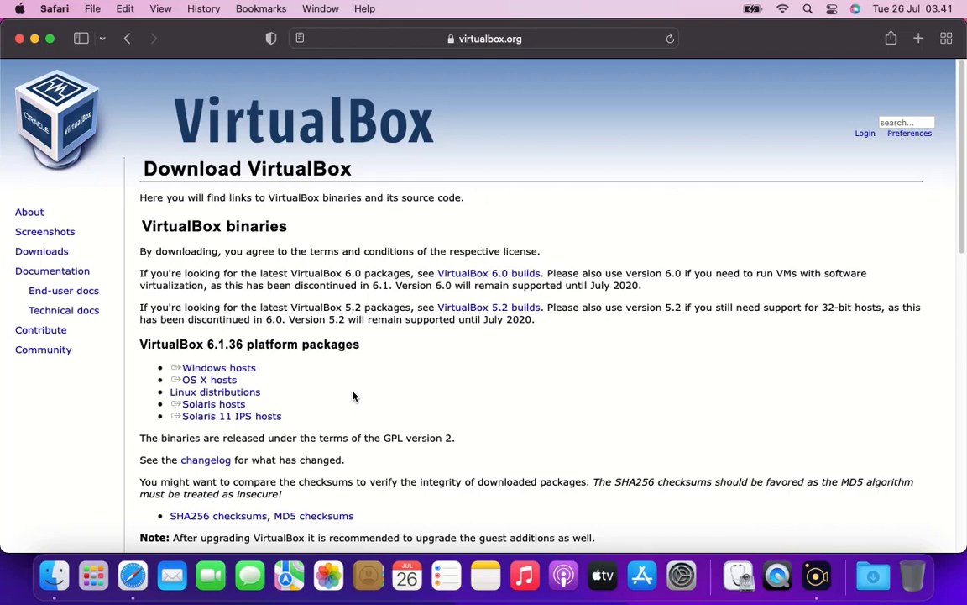
left_click(208, 379)
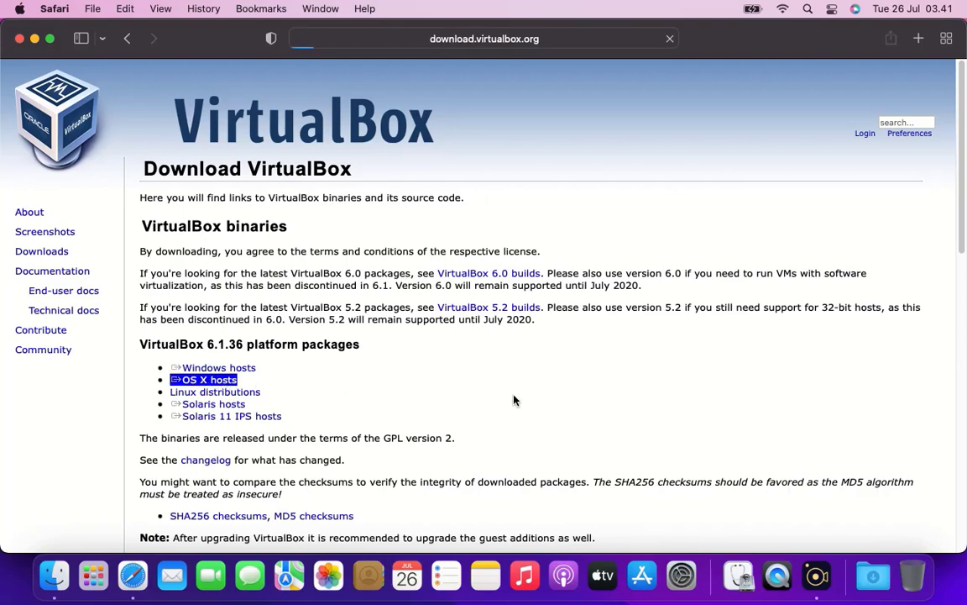
left_click(209, 380)
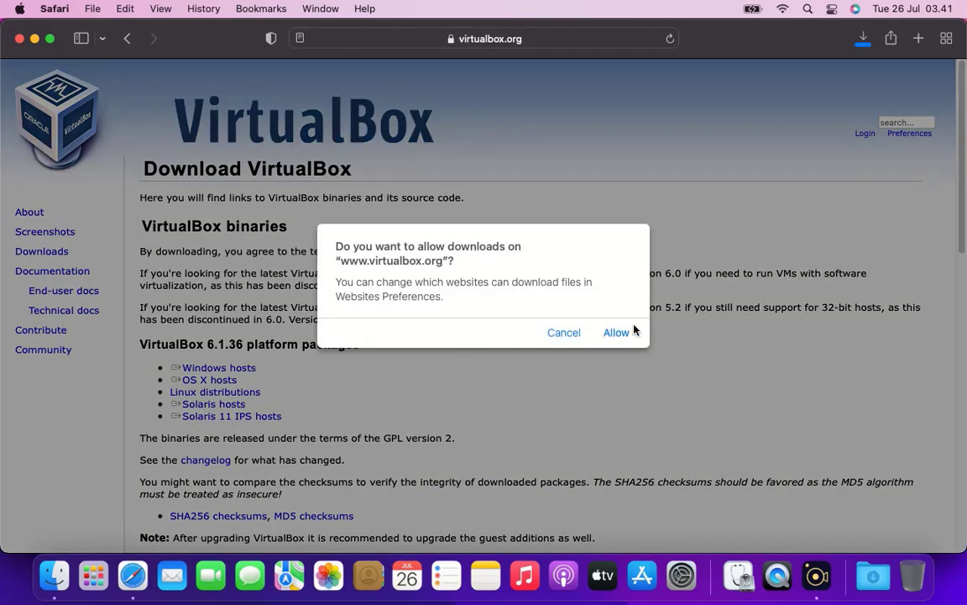
left_click(614, 333)
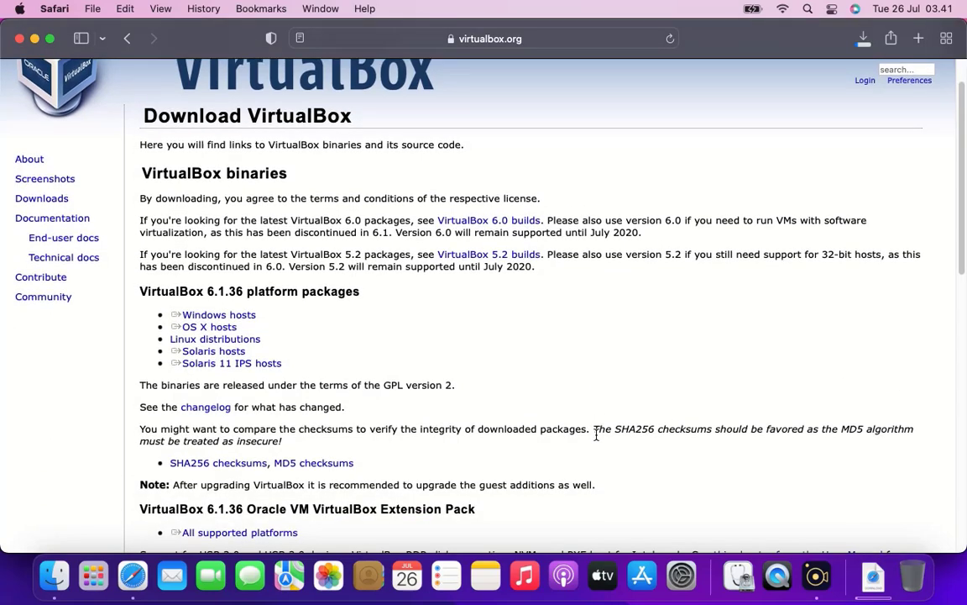
Download the VirtualBox 6.1.36 Extension Pack for all supported platforms.
scroll("down", 3)
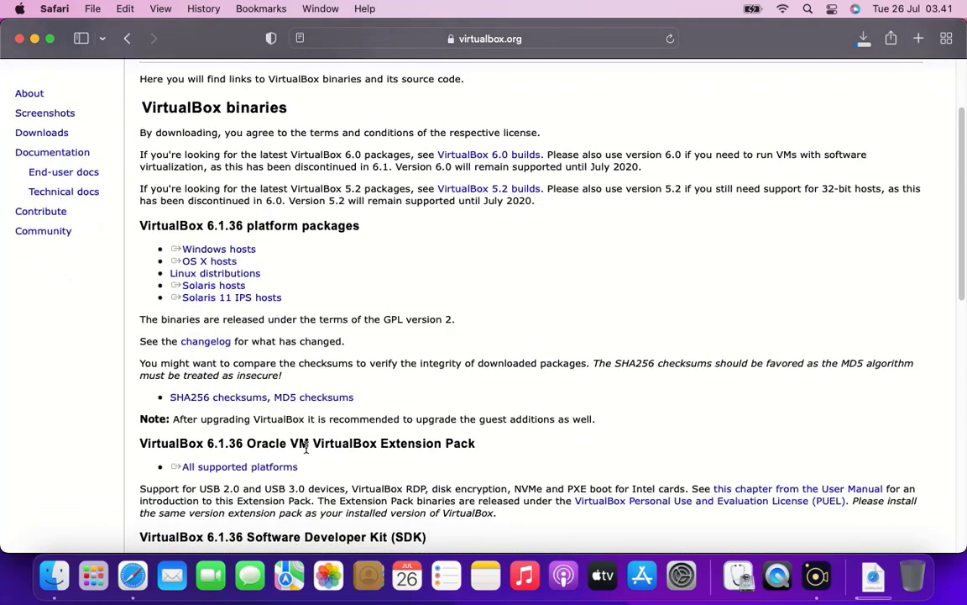
mouse_move(504, 463)
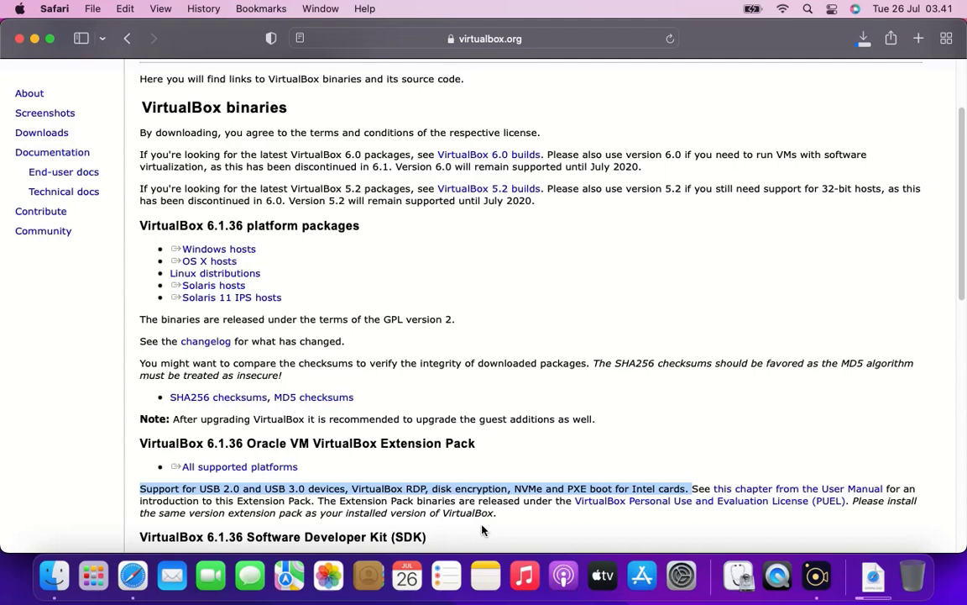
mouse_move(661, 450)
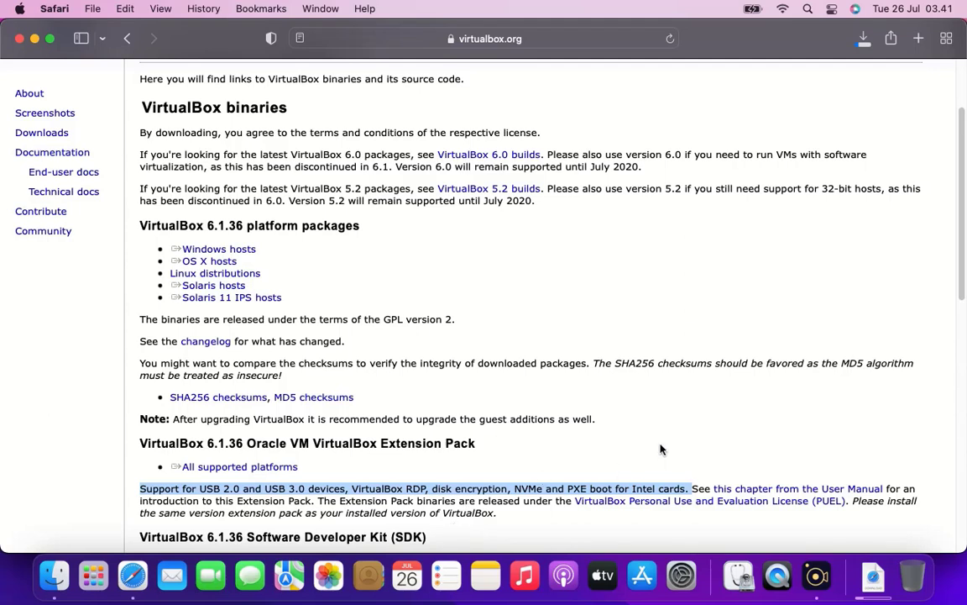
left_click(239, 467)
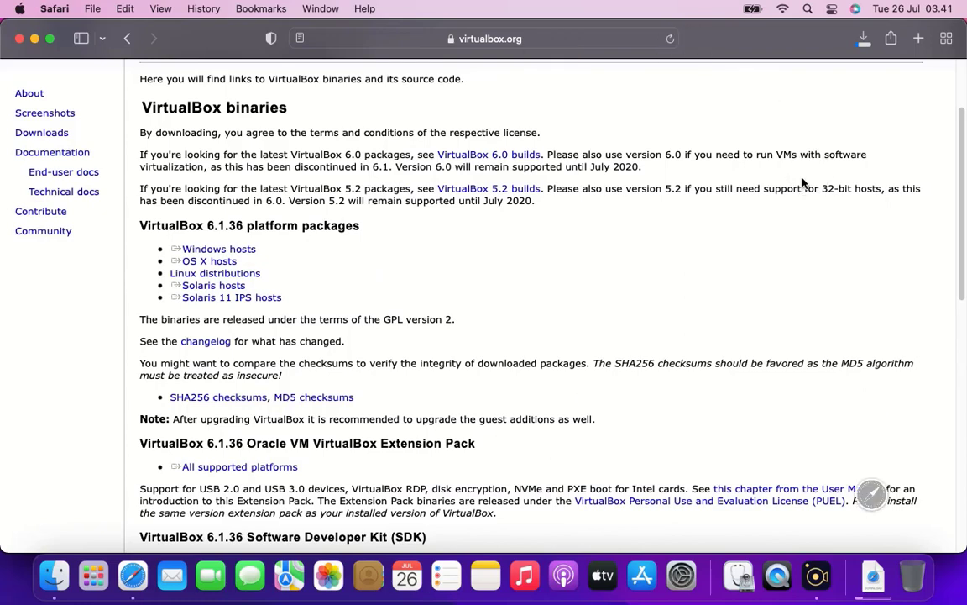
left_click(864, 39)
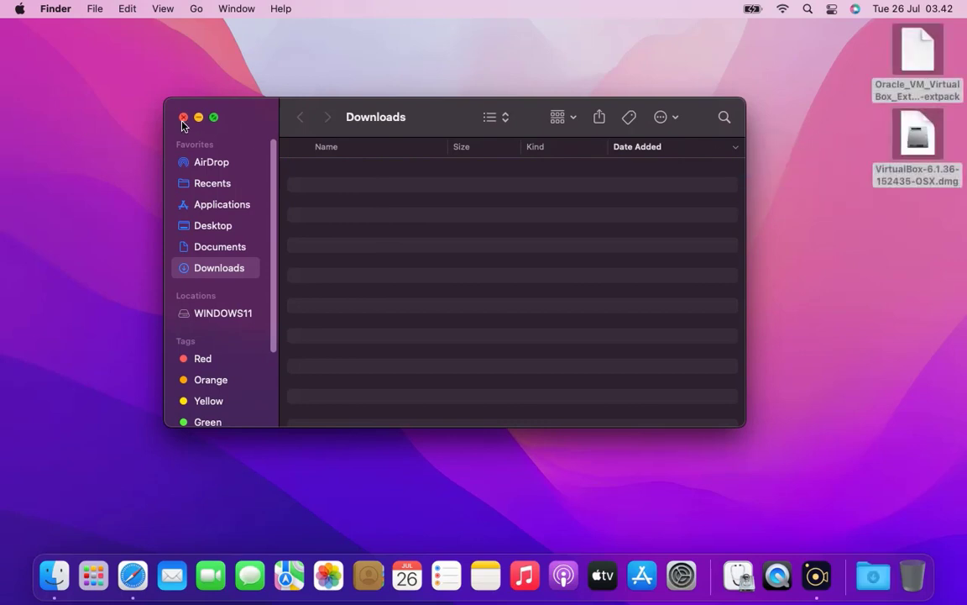
Close the empty Downloads Finder window, leaving the dmg and Extension Pack on the desktop.
left_click(183, 118)
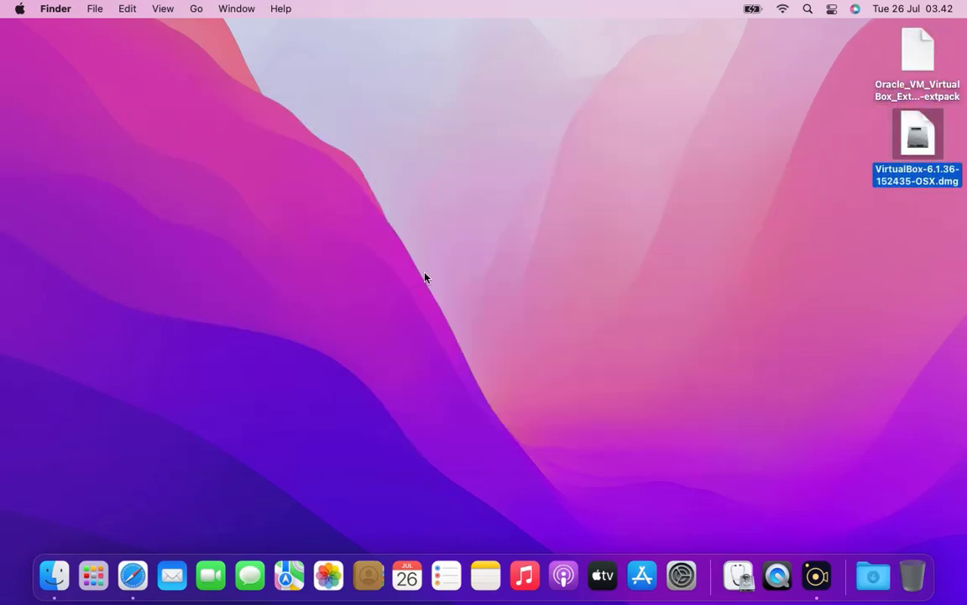
mouse_move(450, 303)
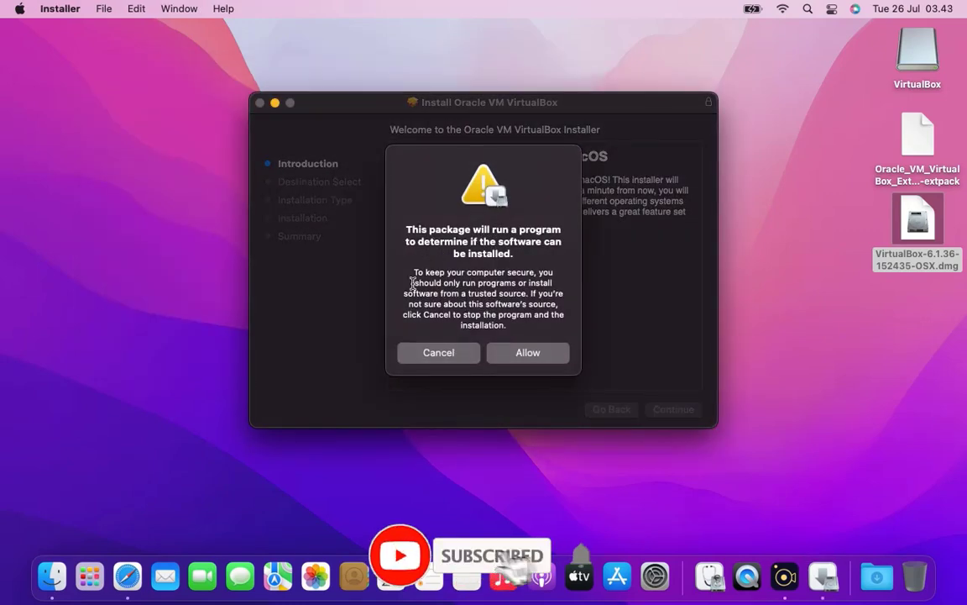
mouse_move(591, 314)
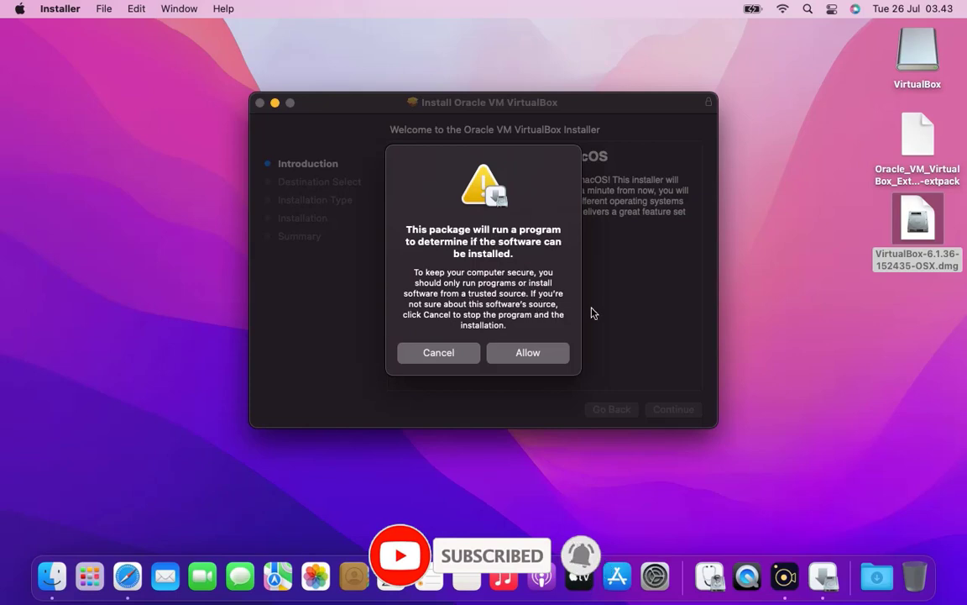
mouse_move(564, 363)
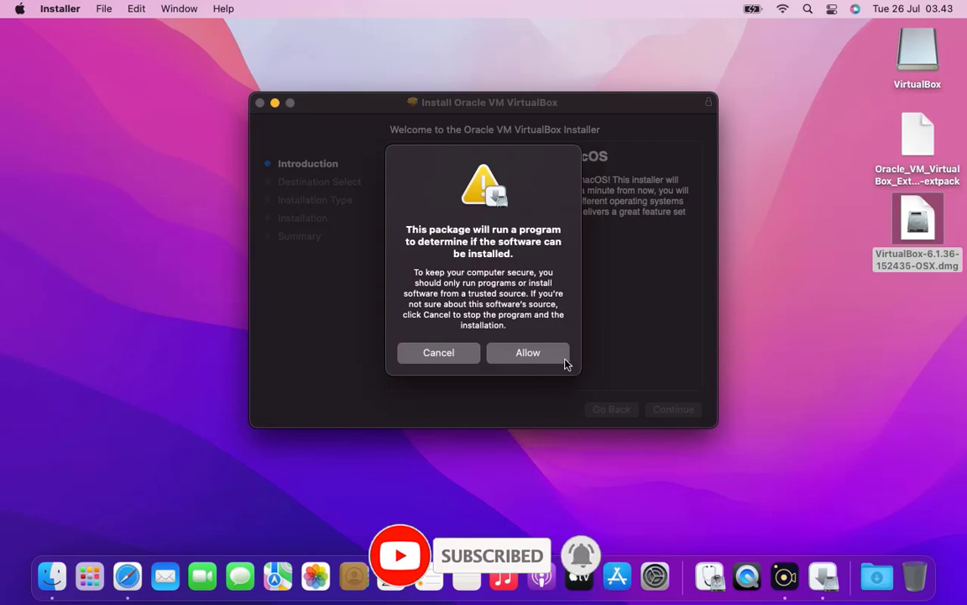
Allow the package installability check and continue past the VirtualBox introduction page.
left_click(527, 352)
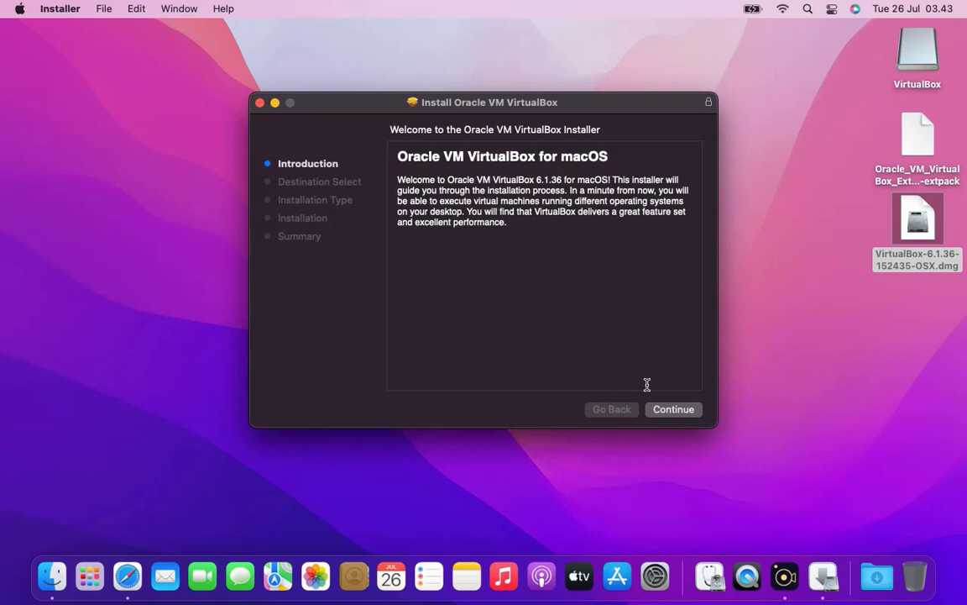
left_click(671, 410)
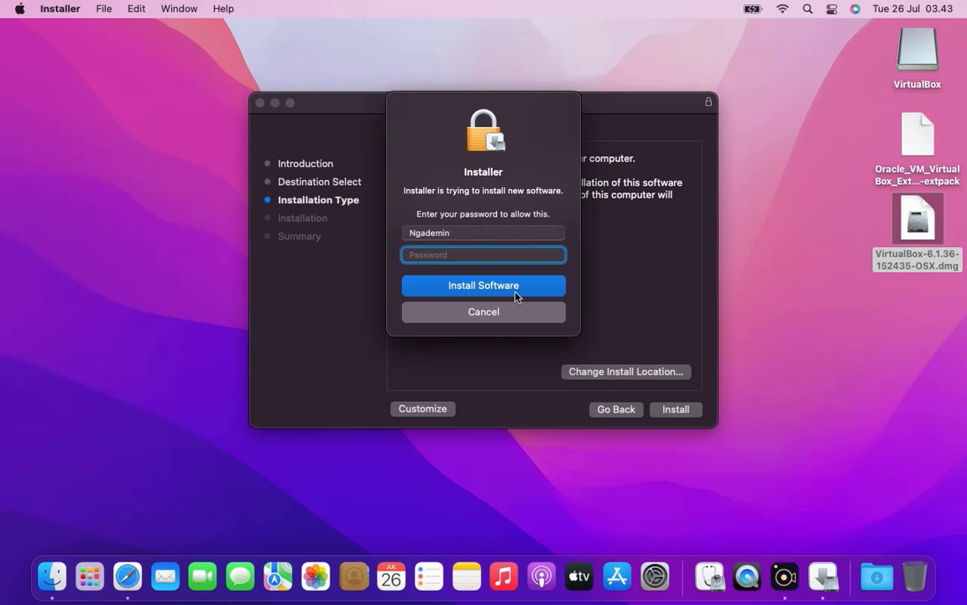
Enter the administrator password and authorise installing the VirtualBox software.
type("••••")
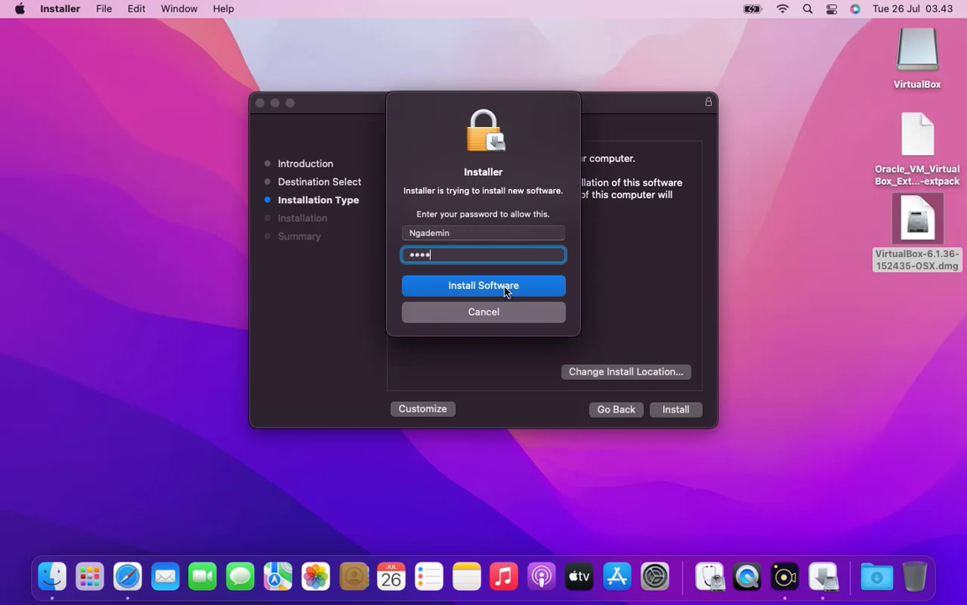
left_click(484, 286)
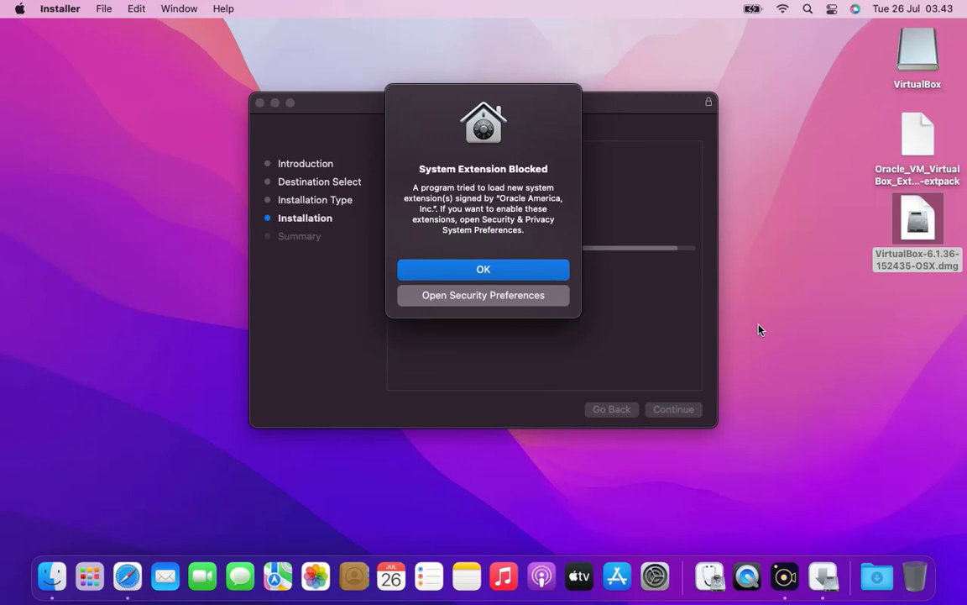
mouse_move(483, 306)
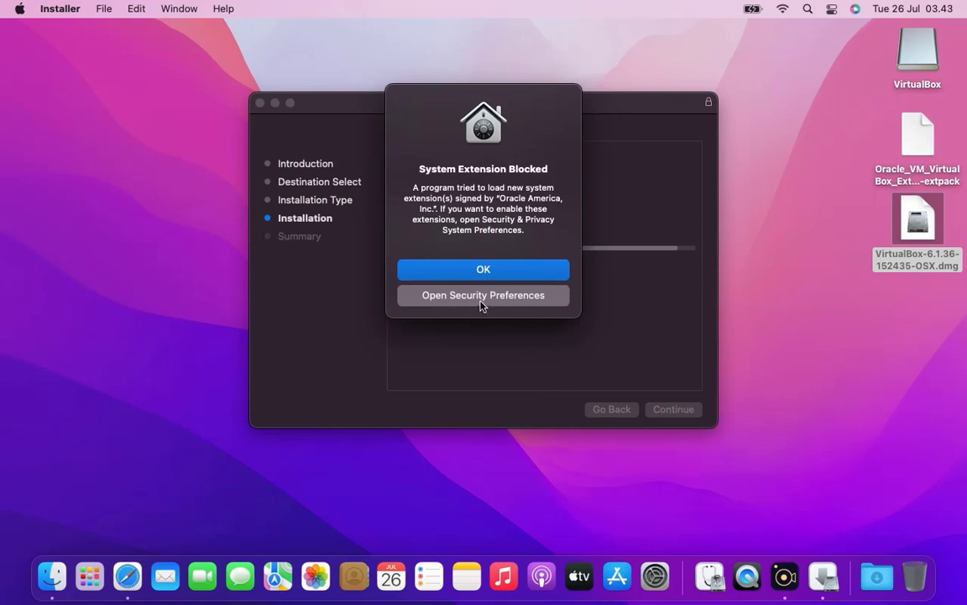
Go to Security Preferences from the System Extension Blocked alert.
left_click(484, 268)
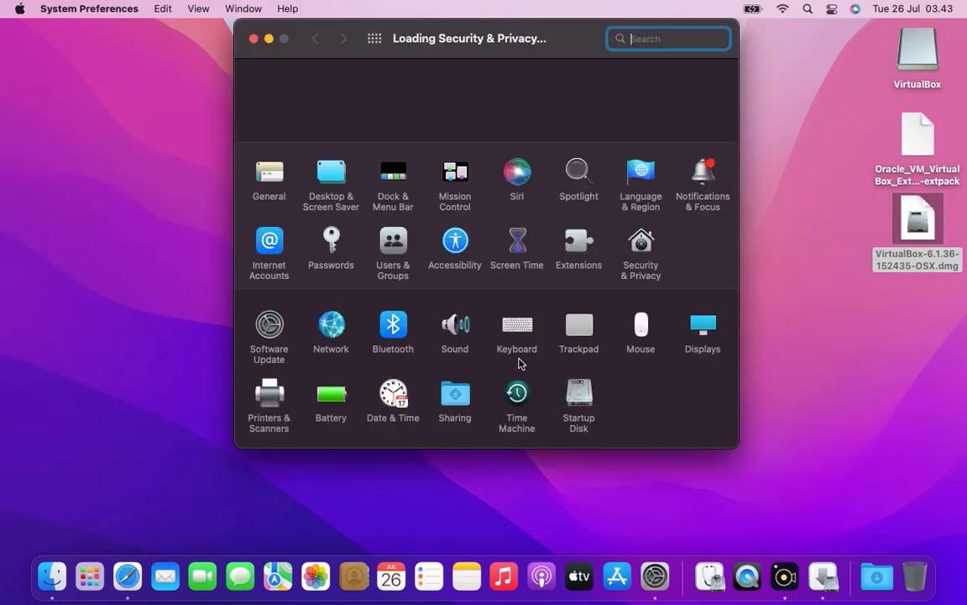
Unlock Security & Privacy settings with the administrator password.
left_click(642, 248)
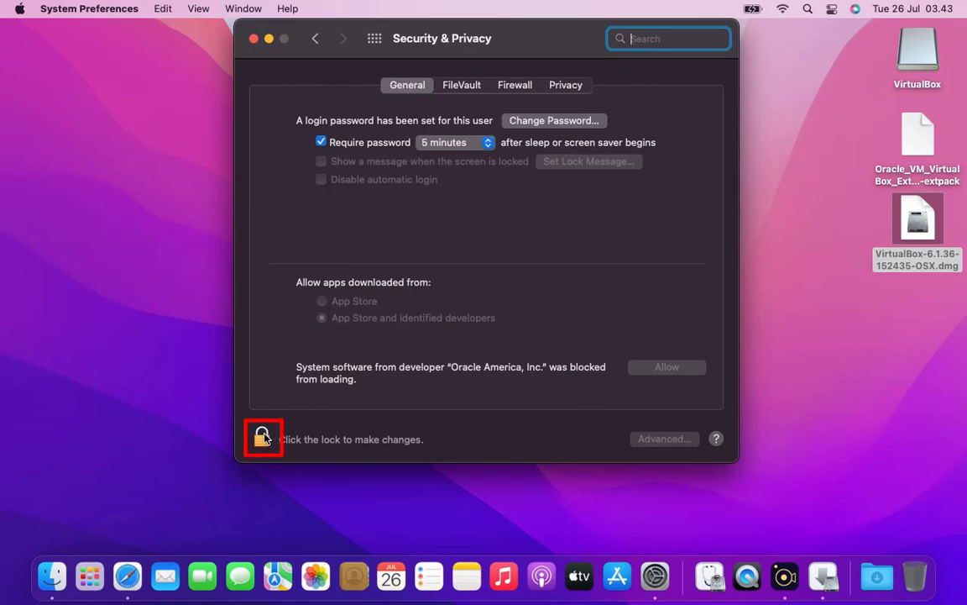
left_click(262, 437)
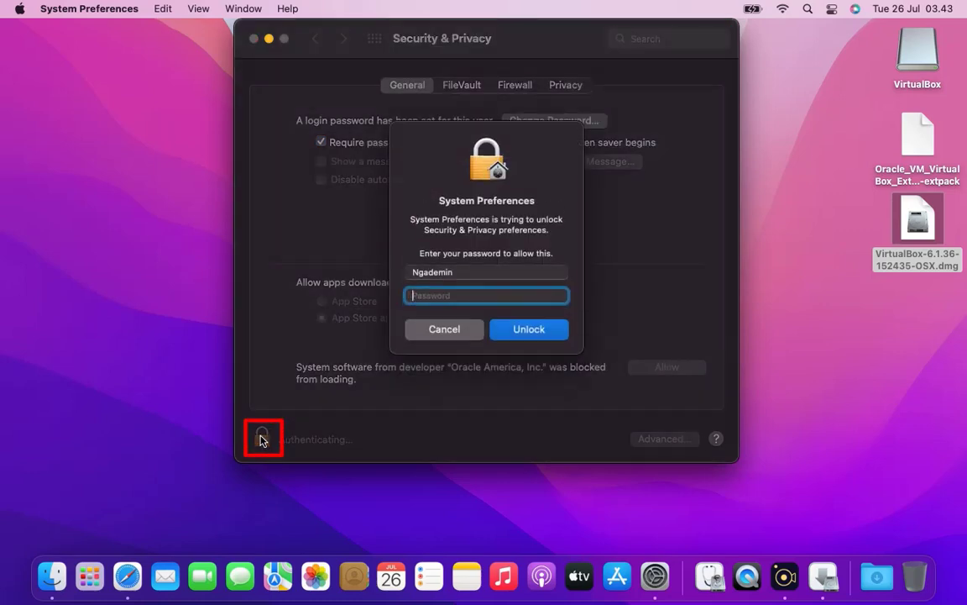
type("•••")
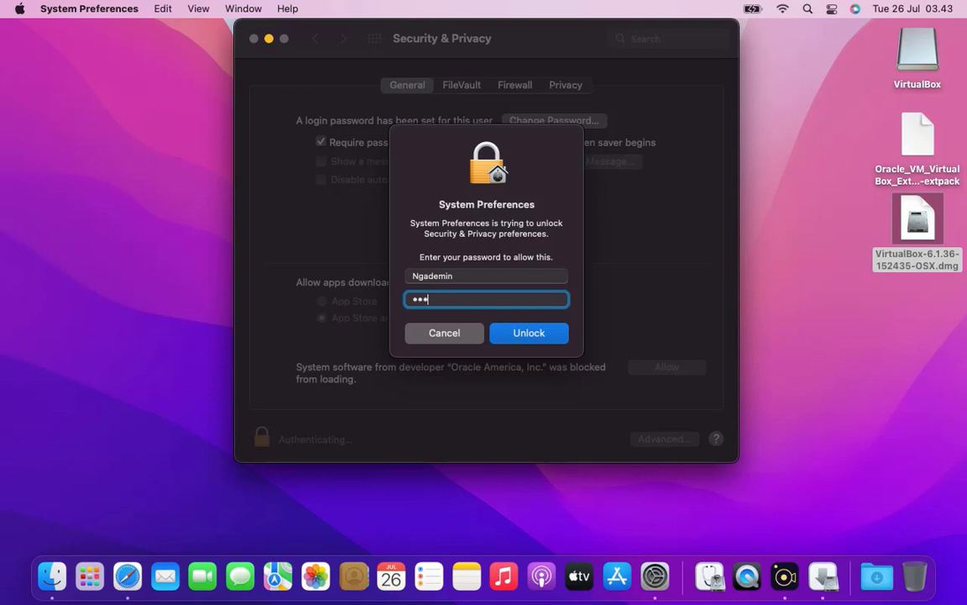
type("•")
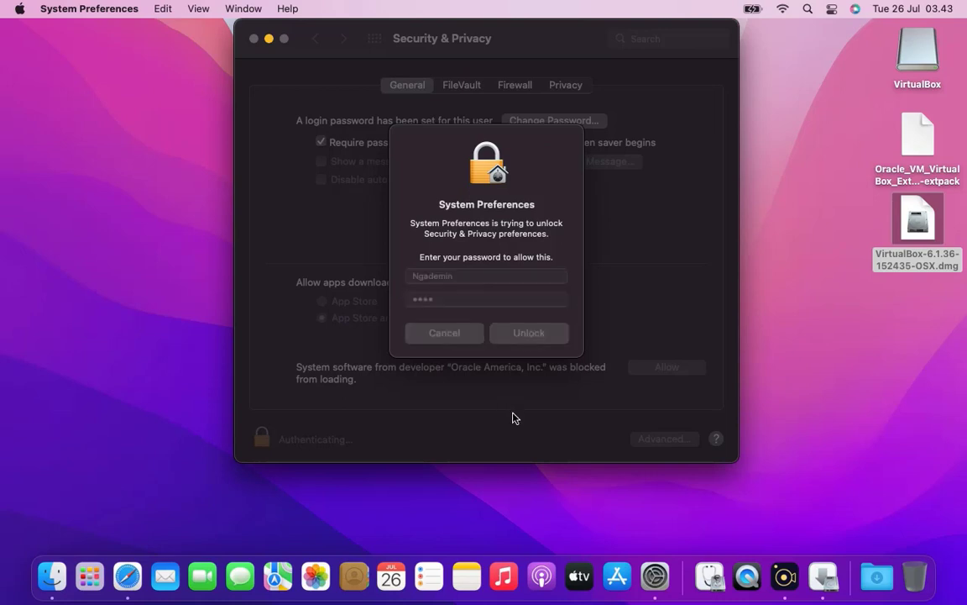
left_click(527, 333)
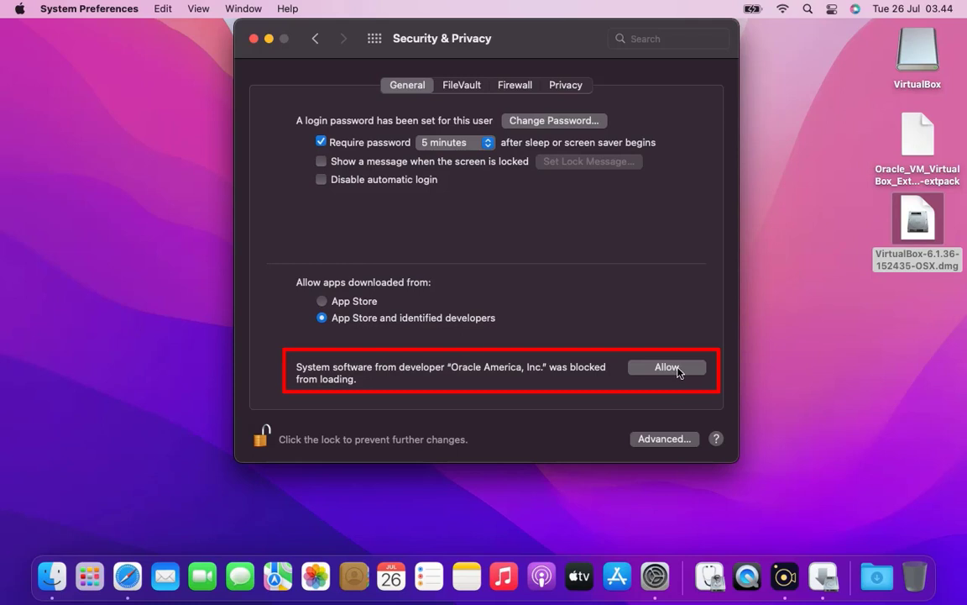
Allow Oracle America system software, acknowledge the legacy extension notice, and postpone the restart.
left_click(667, 366)
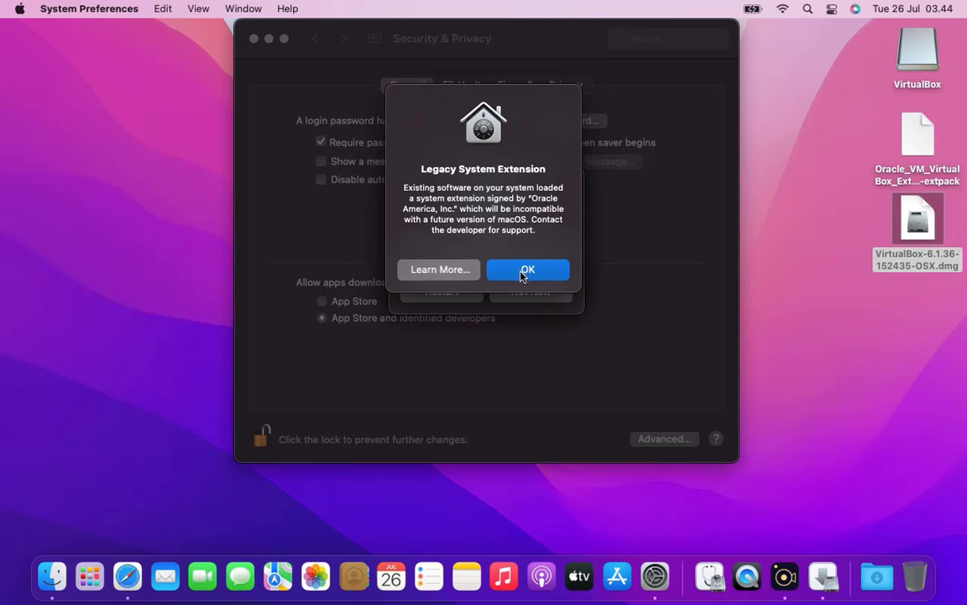
left_click(527, 268)
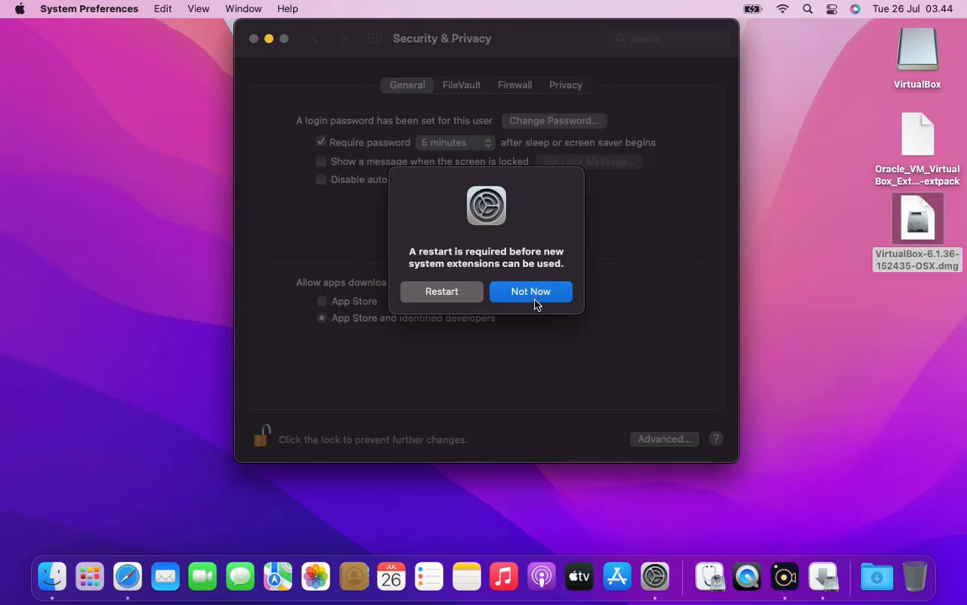
left_click(531, 292)
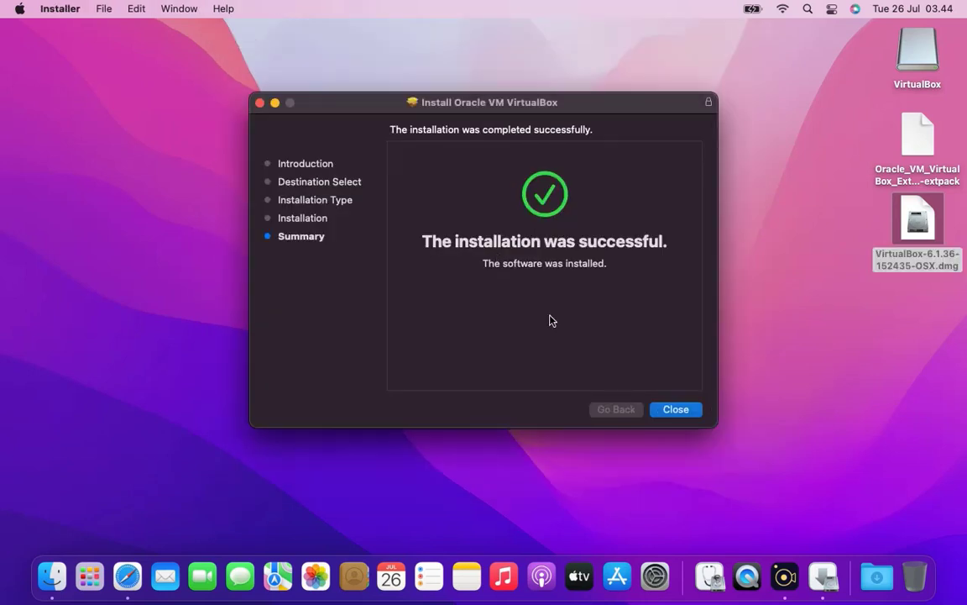
mouse_move(621, 356)
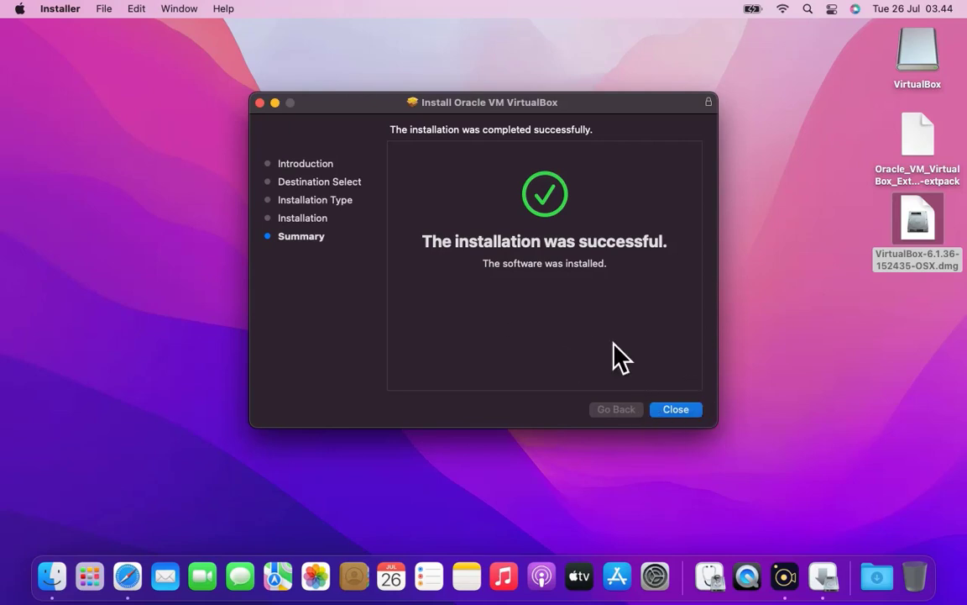
mouse_move(680, 383)
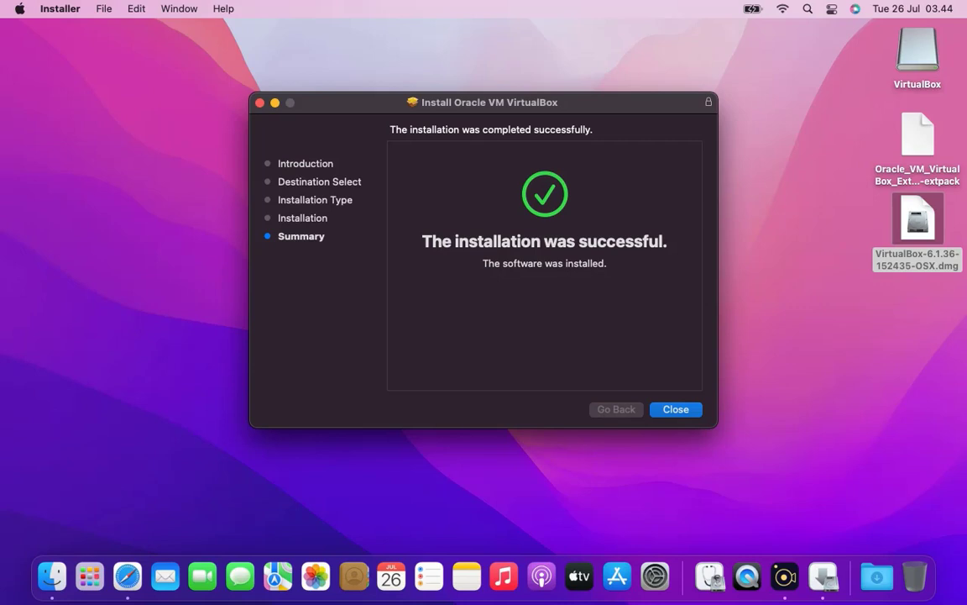
Close the finished installer's summary page, returning to the Finder desktop.
left_click(675, 409)
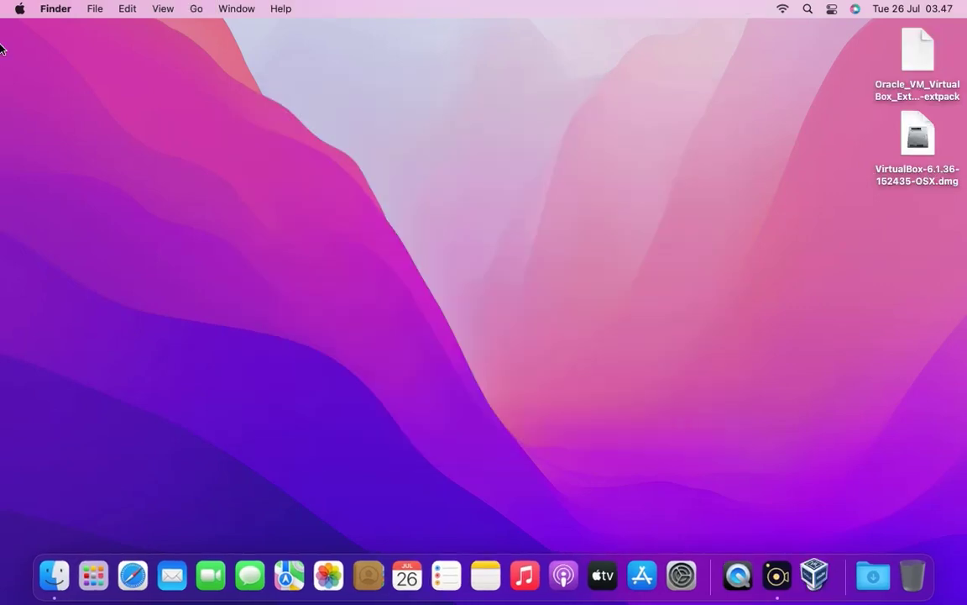
Launch VirtualBox from Launchpad, bringing up the empty VirtualBox Manager welcome window.
left_click(20, 8)
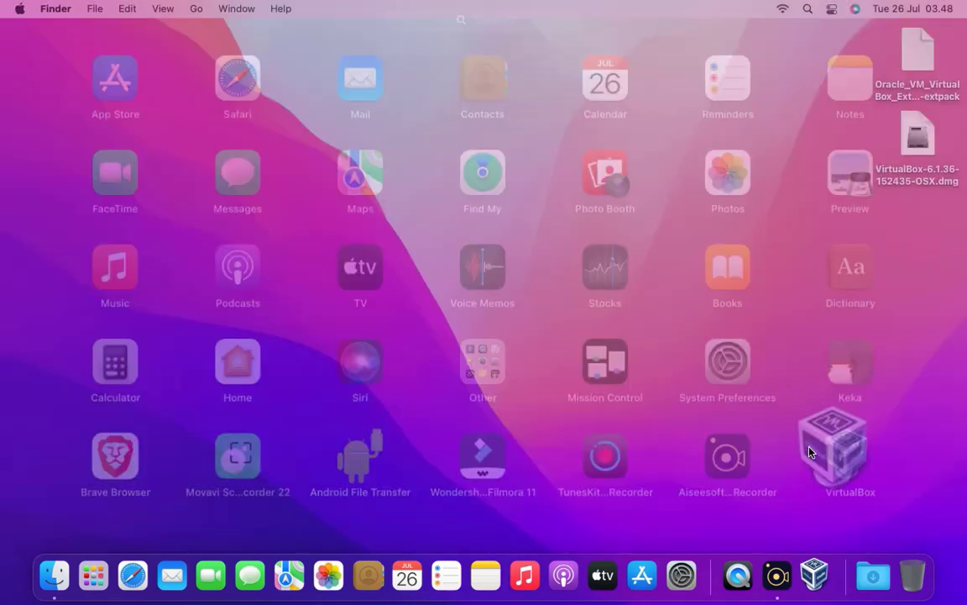
left_click(850, 453)
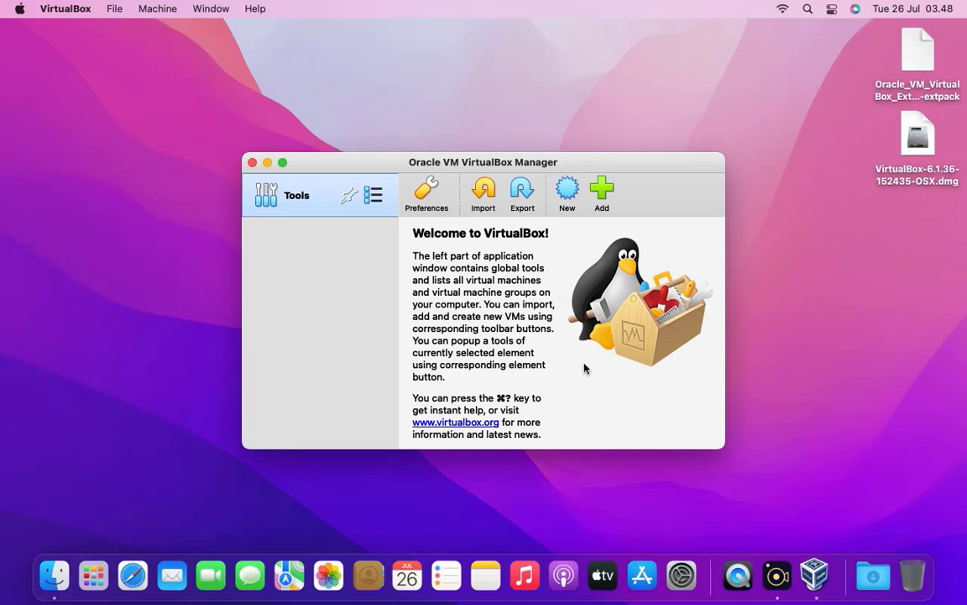
mouse_move(561, 371)
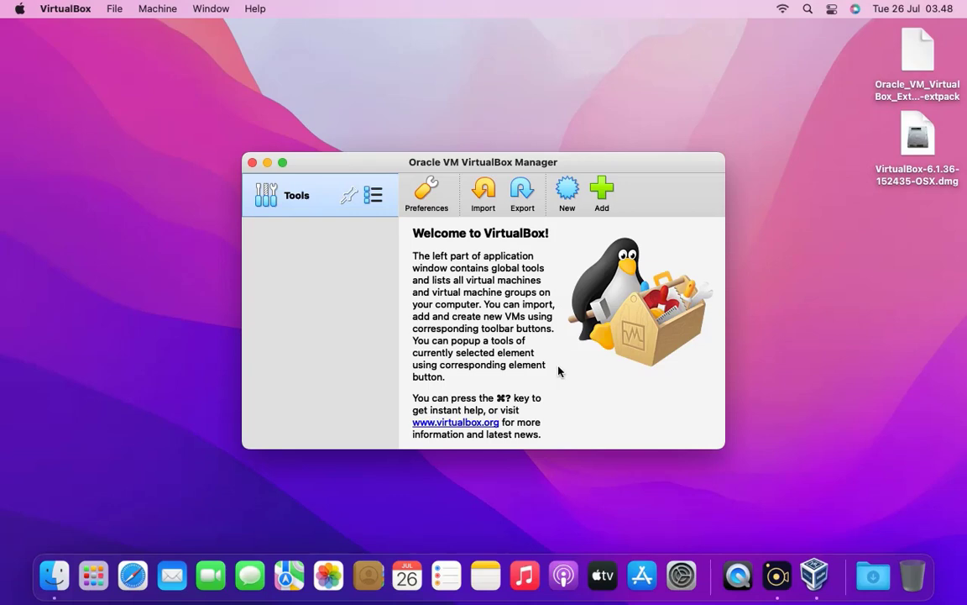
mouse_move(427, 260)
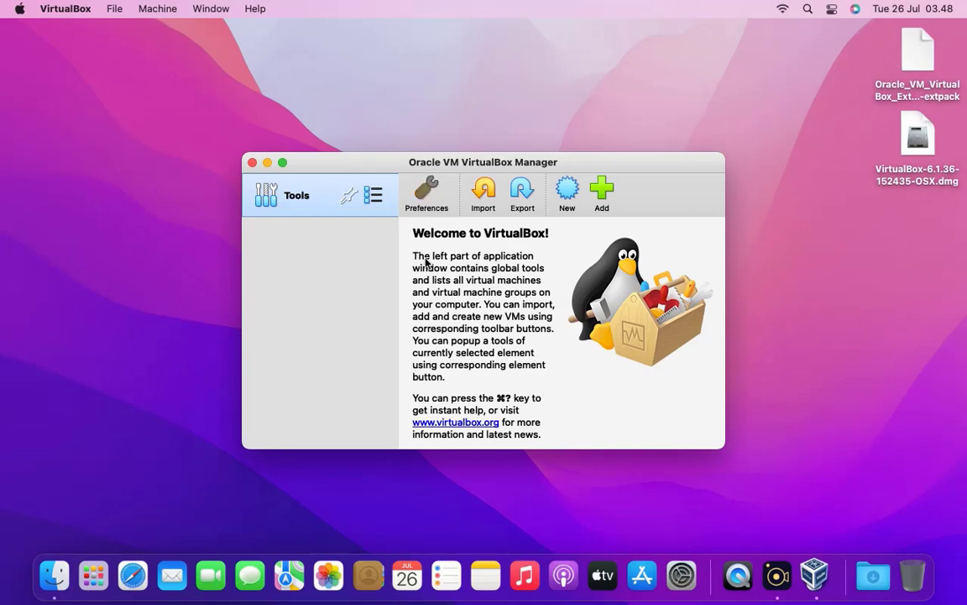
Go to Preferences > Extensions and start adding a new extension package.
left_click(427, 193)
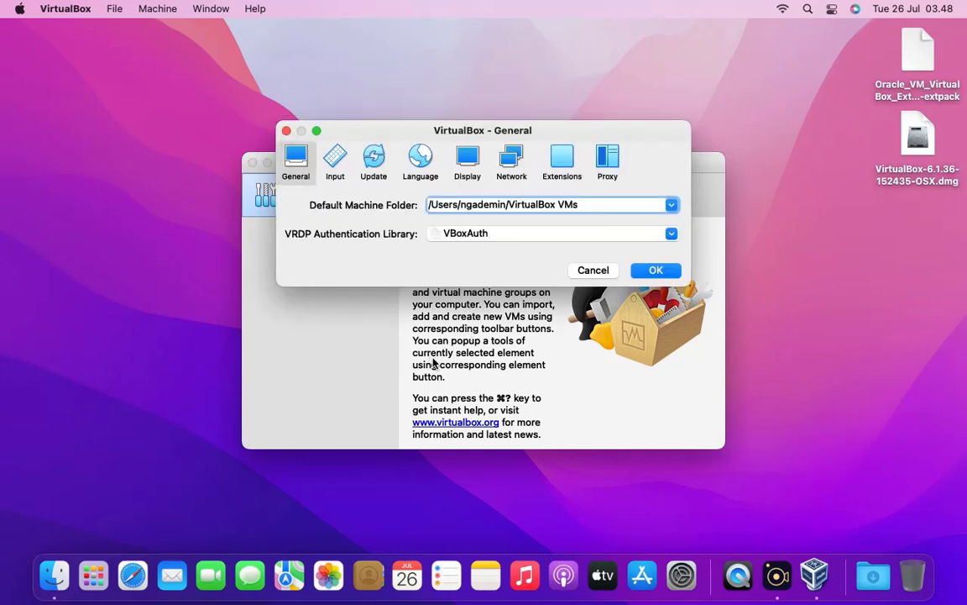
left_click(561, 160)
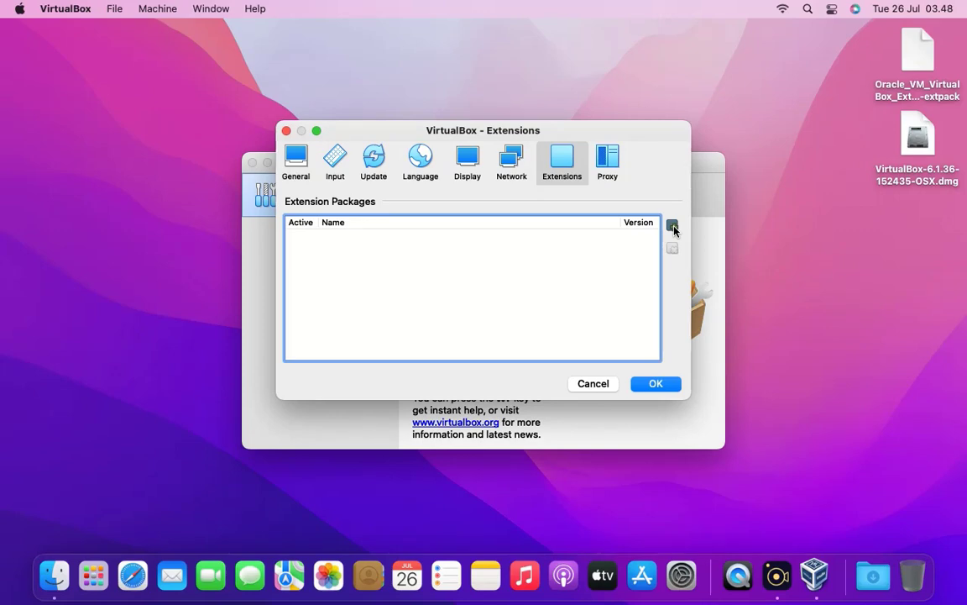
left_click(672, 227)
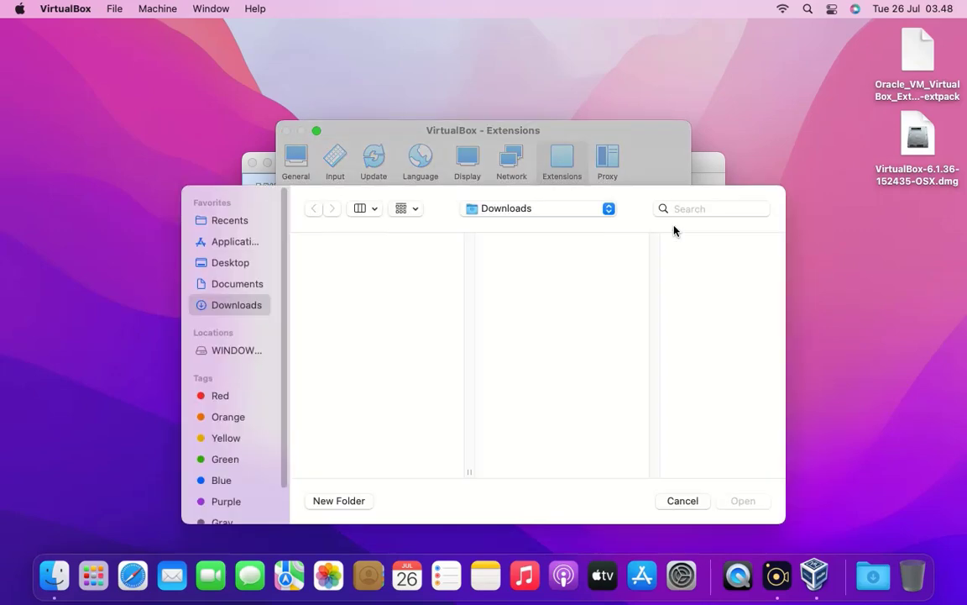
mouse_move(309, 304)
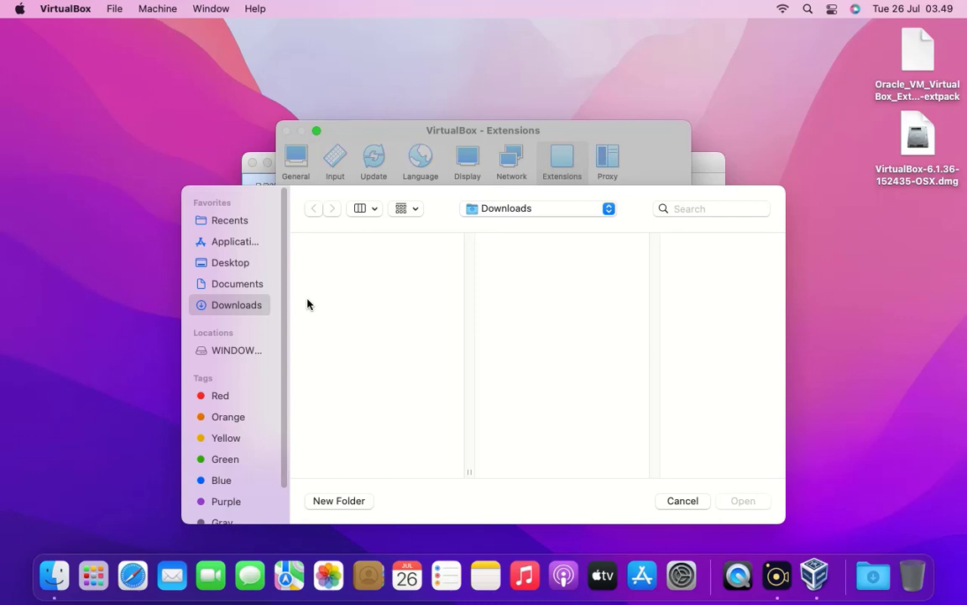
Choose the .vbox-extpack file from the Desktop, reaching the 6.1.36 install confirmation.
left_click(230, 262)
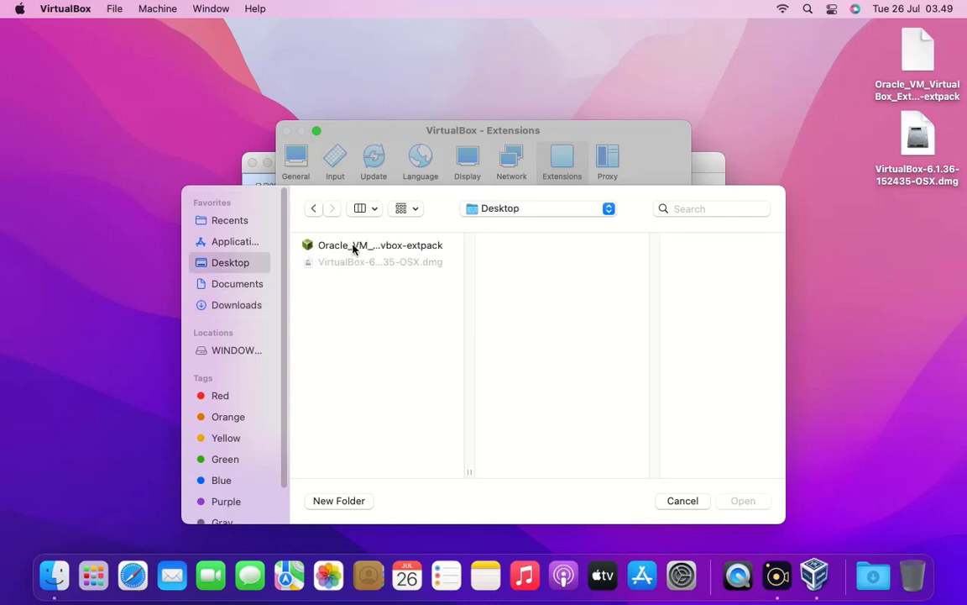
left_click(380, 245)
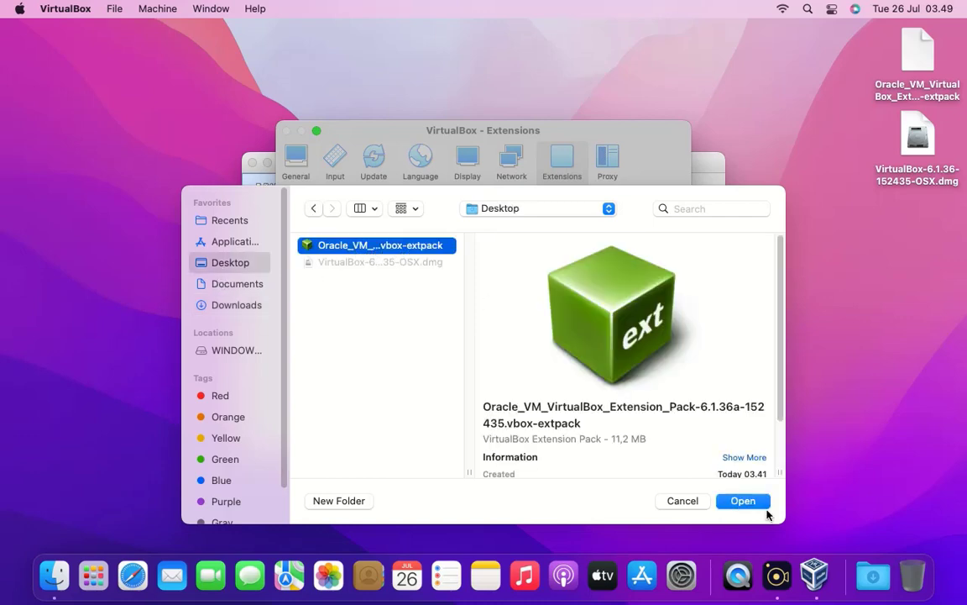
left_click(743, 500)
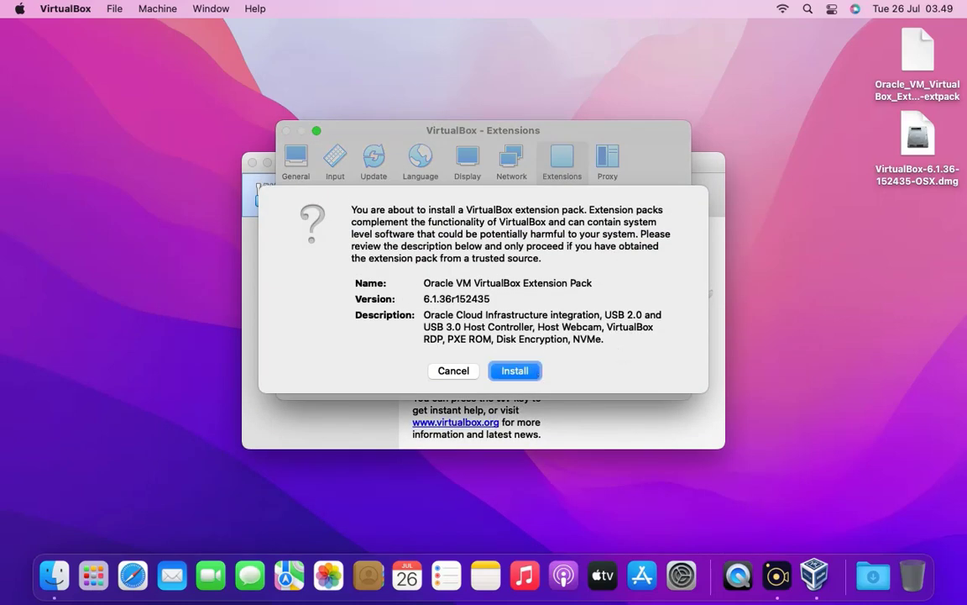
Install the Extension Pack, agreeing to its license and authorizing with the password.
left_click(513, 372)
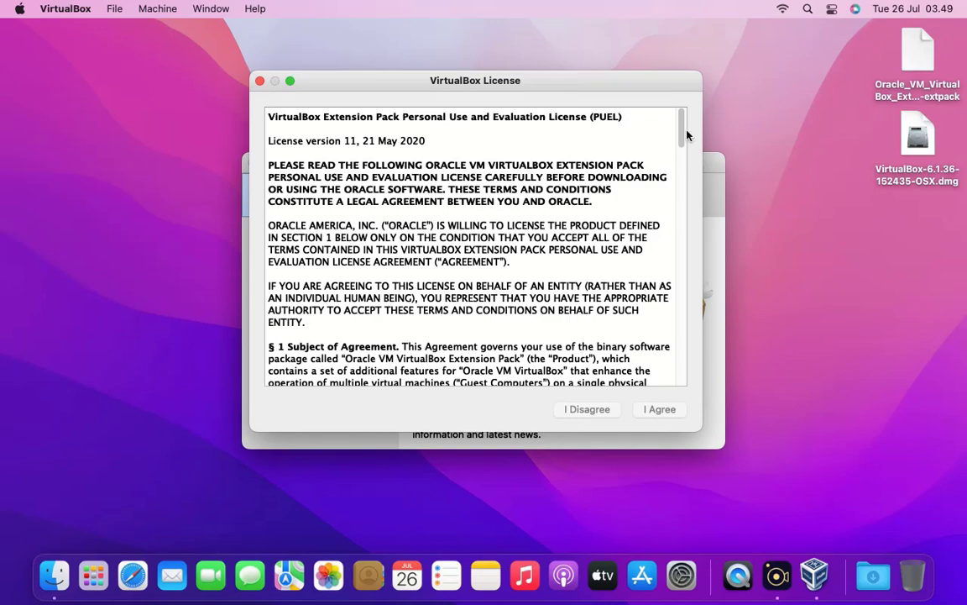
scroll("down", 3)
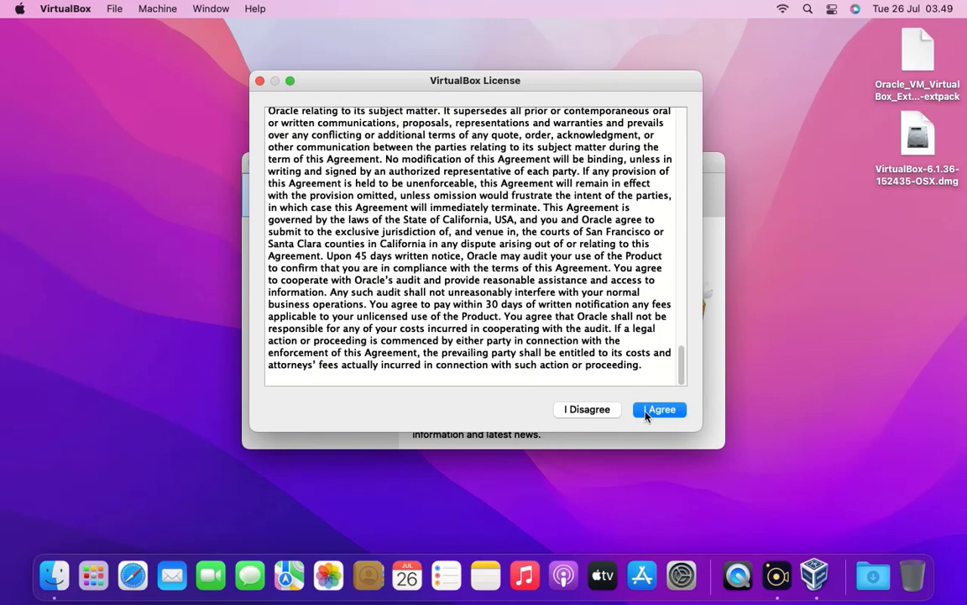
left_click(658, 410)
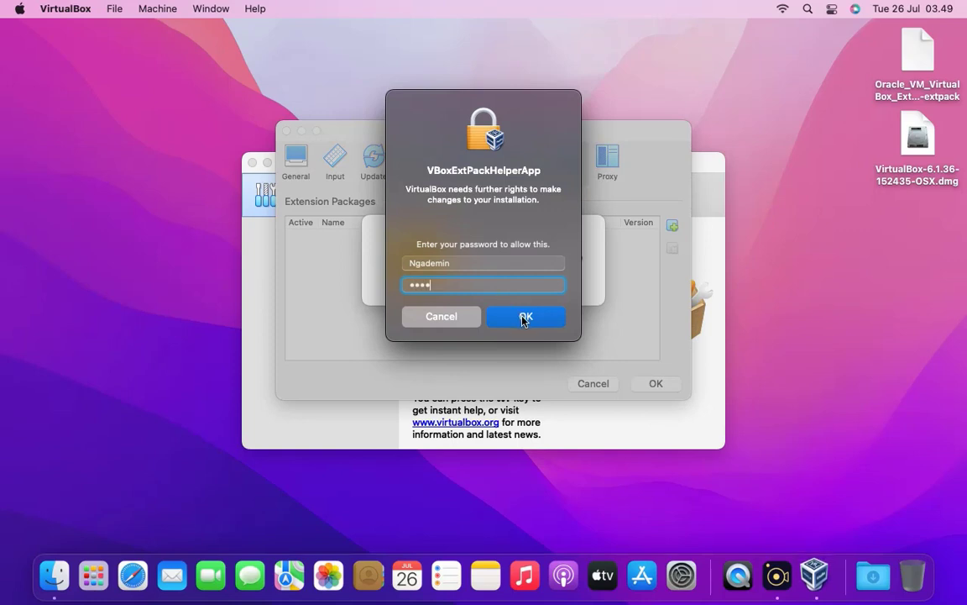
left_click(526, 316)
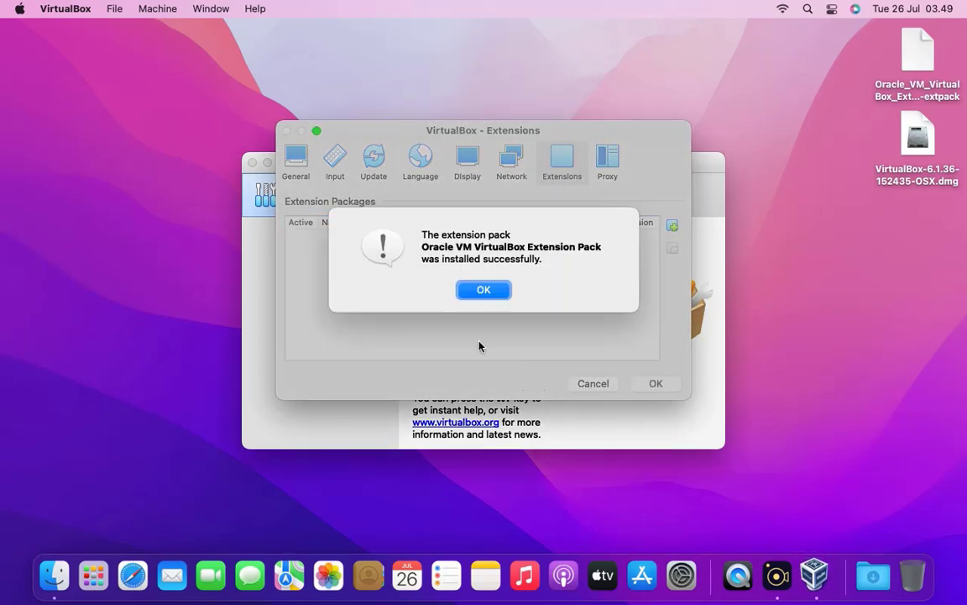
mouse_move(428, 248)
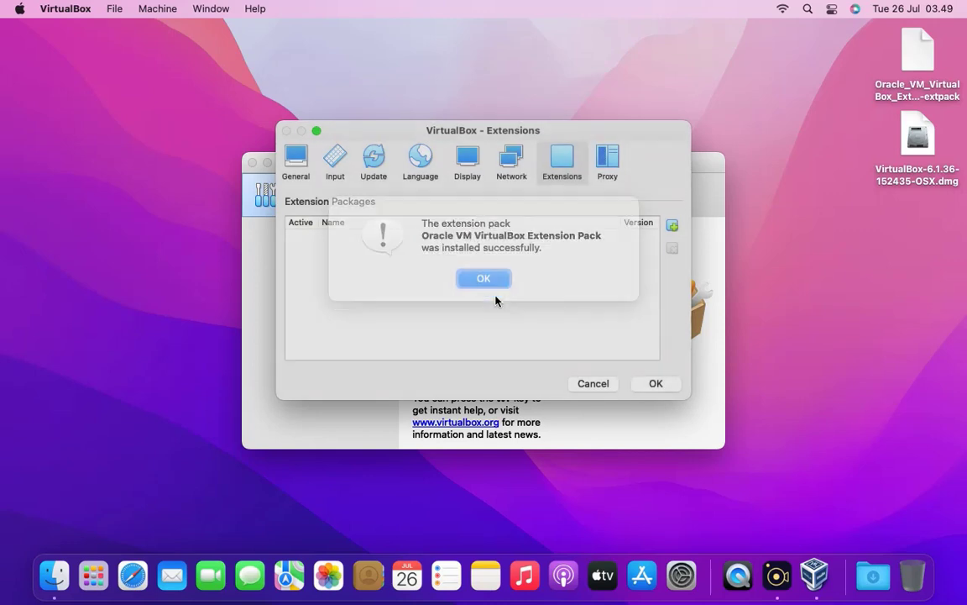
Dismiss the success notice and confirm Preferences with OK, returning to the Manager window.
left_click(484, 279)
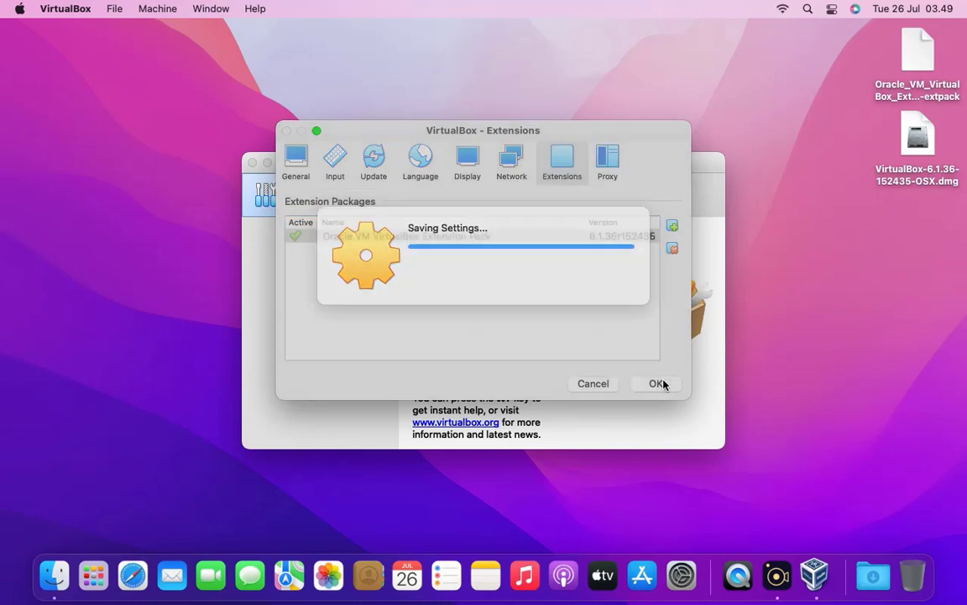
left_click(658, 383)
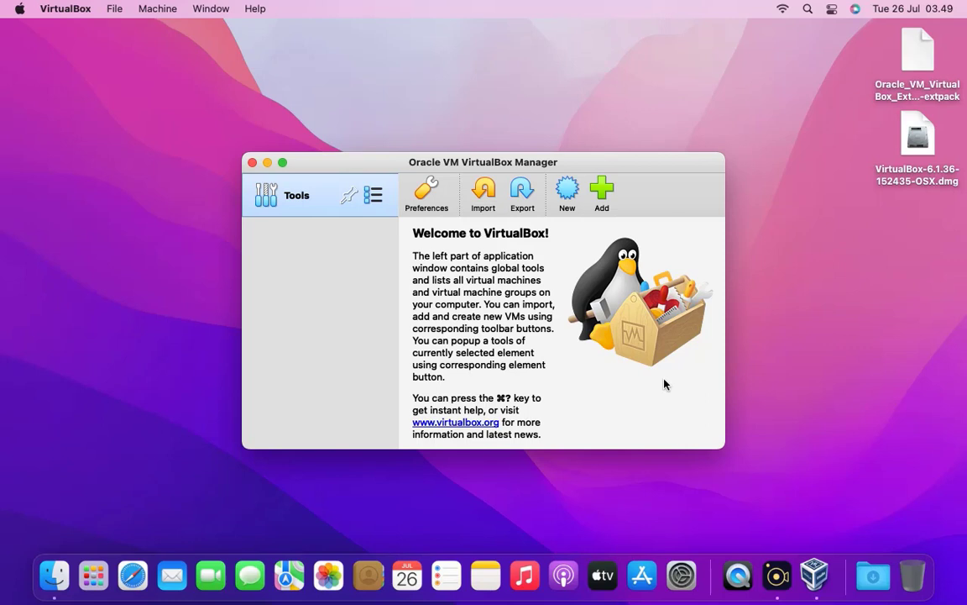
mouse_move(551, 413)
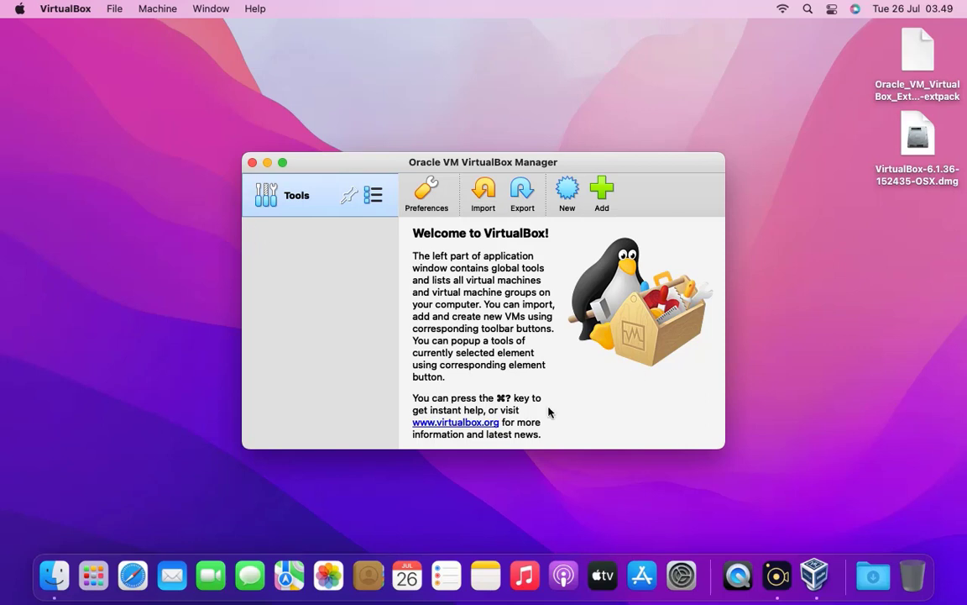